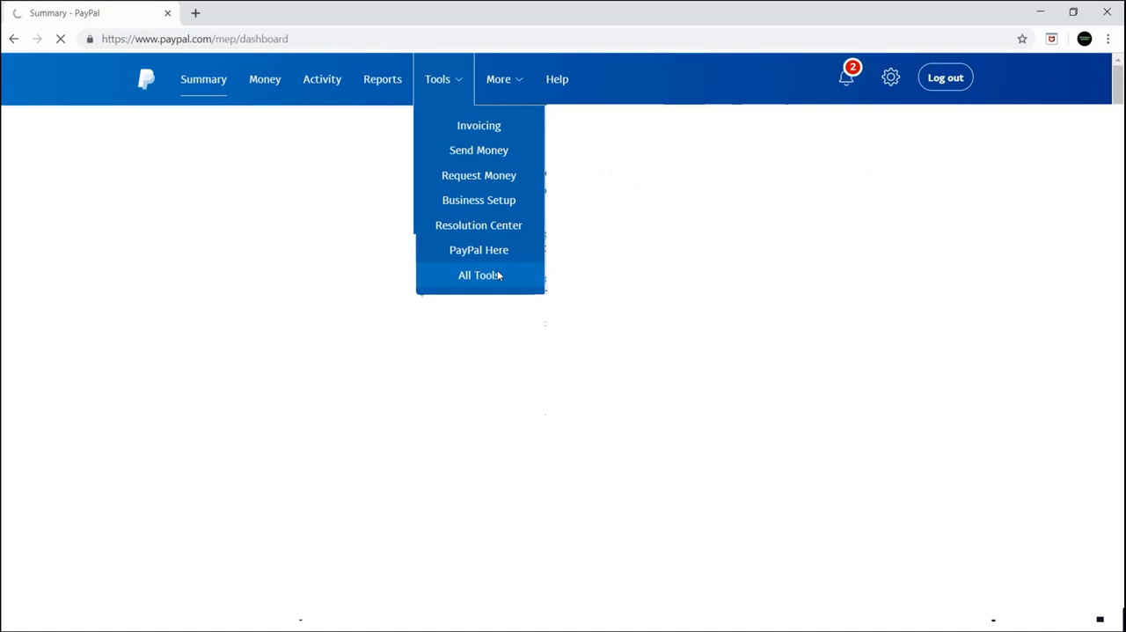
Step: Go from the dashboard via Tools to the PayPal Buttons page listing button types
click(479, 275)
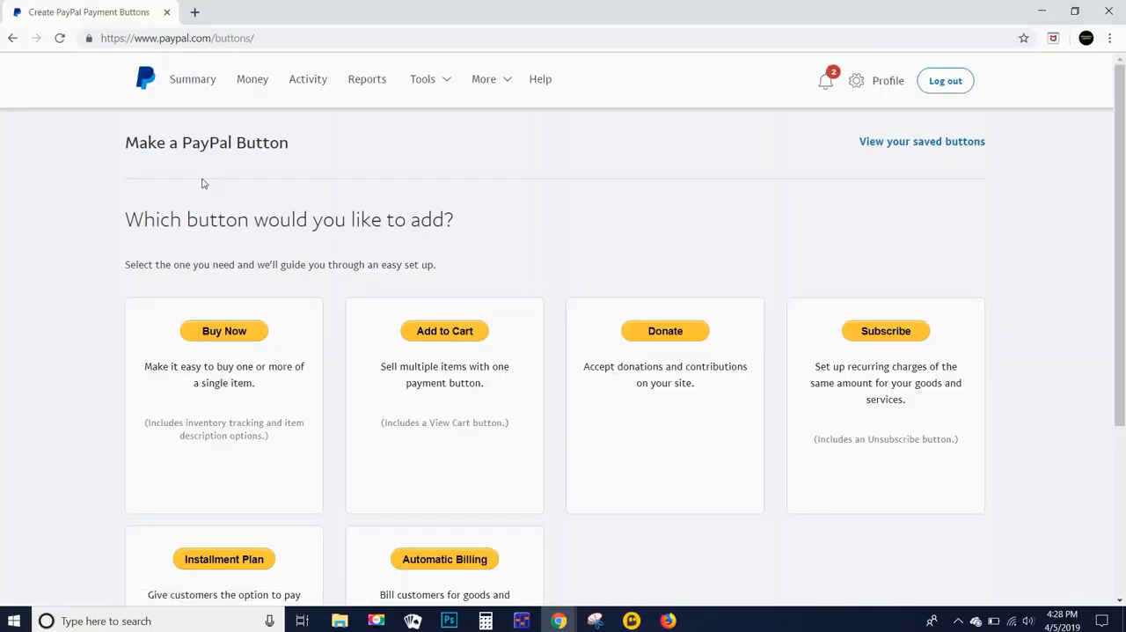
mouse_move(885, 391)
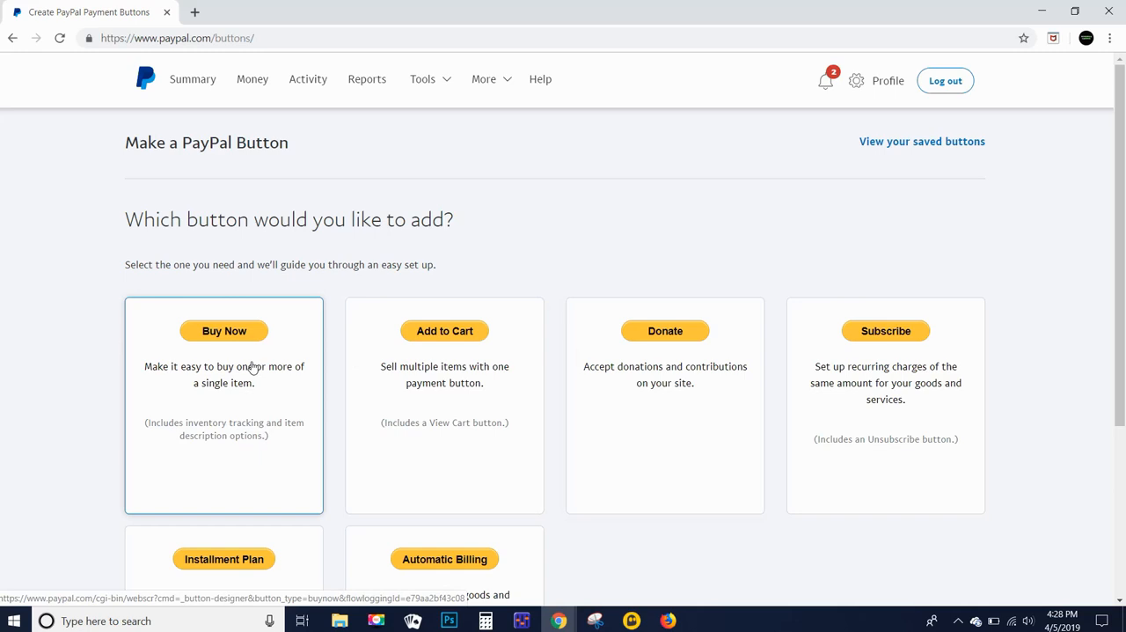
scroll(down, 3)
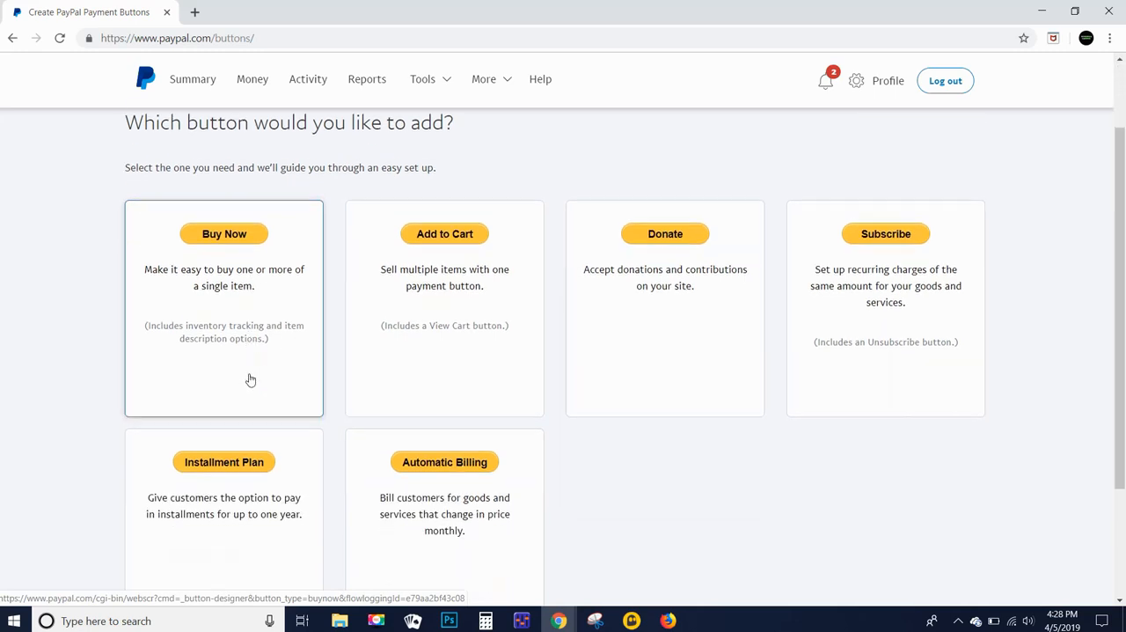
scroll(down, 3)
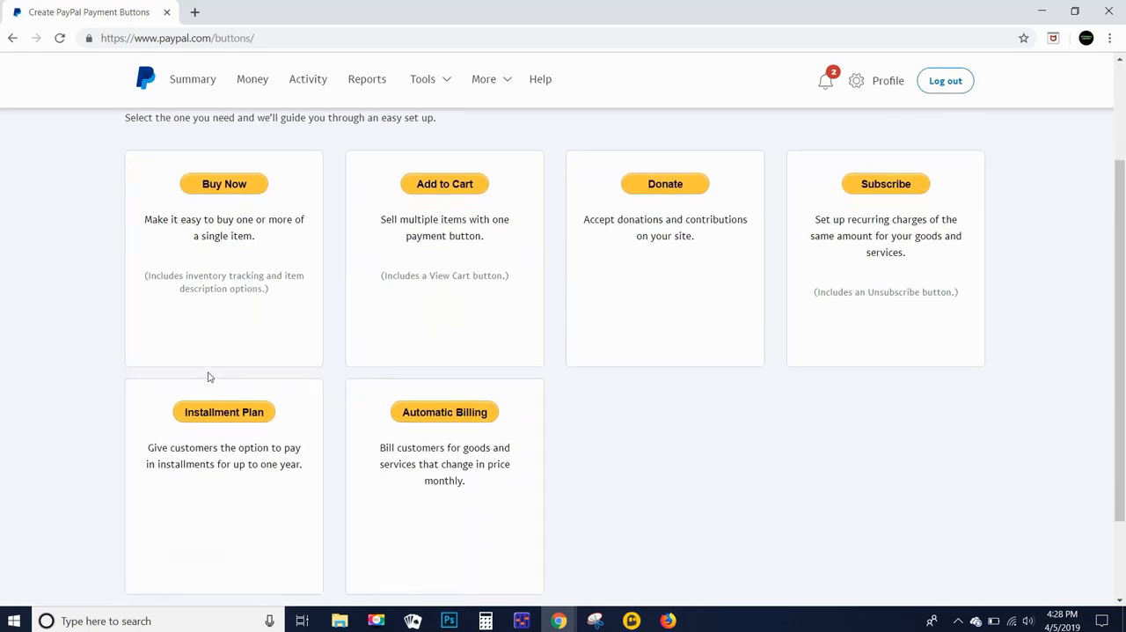
mouse_move(444, 475)
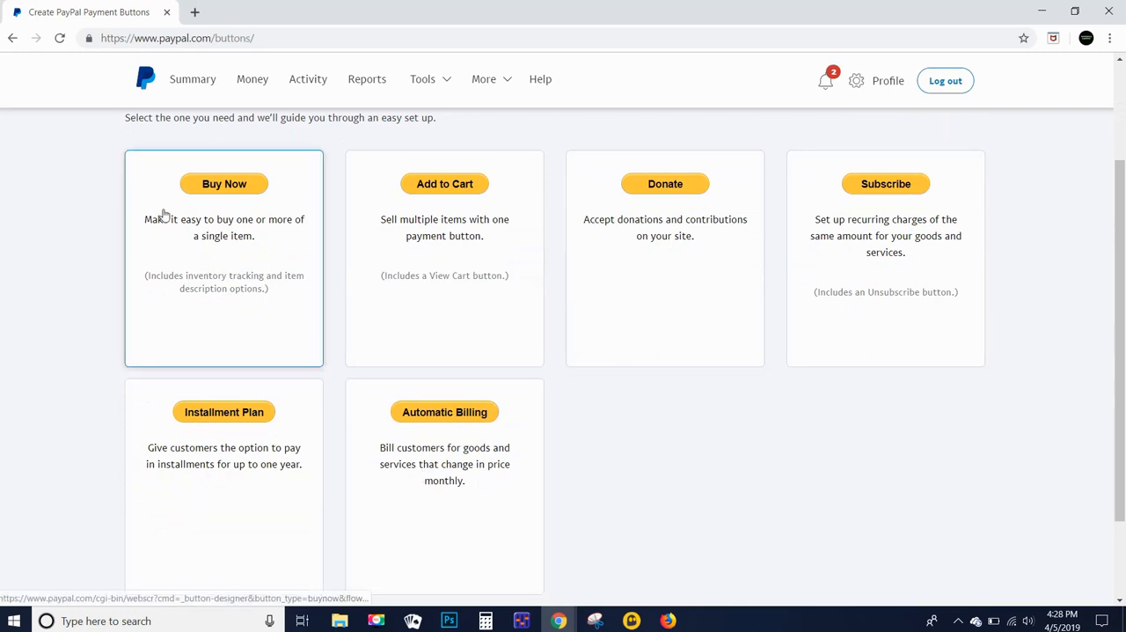
Step: Start a Buy Now button and name the item A.M. T-Shirt
click(223, 183)
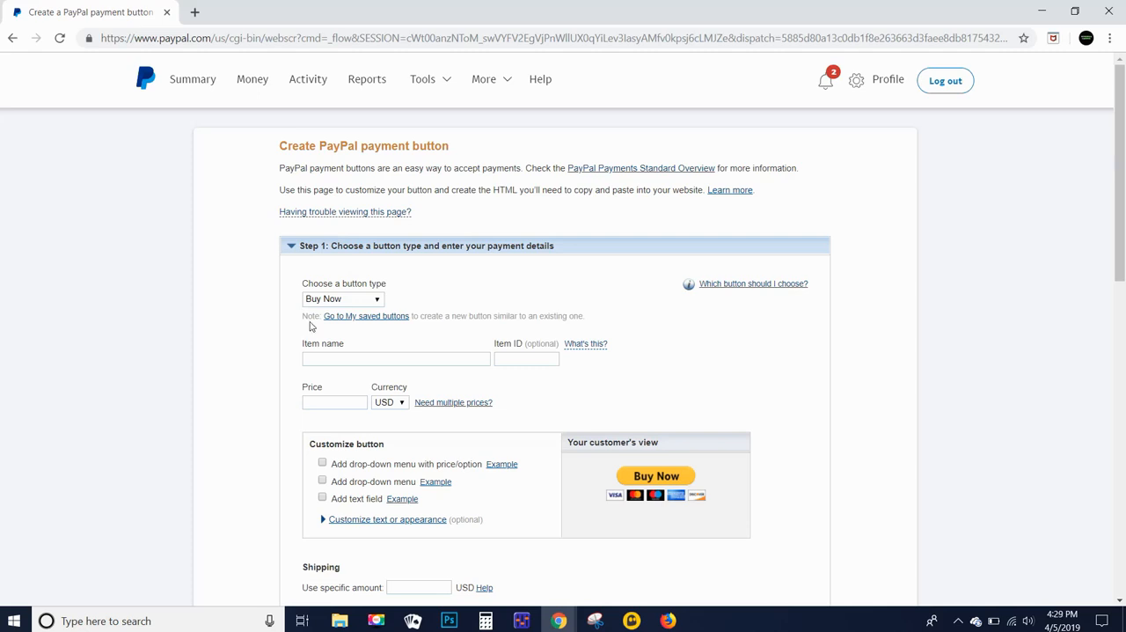
click(394, 359)
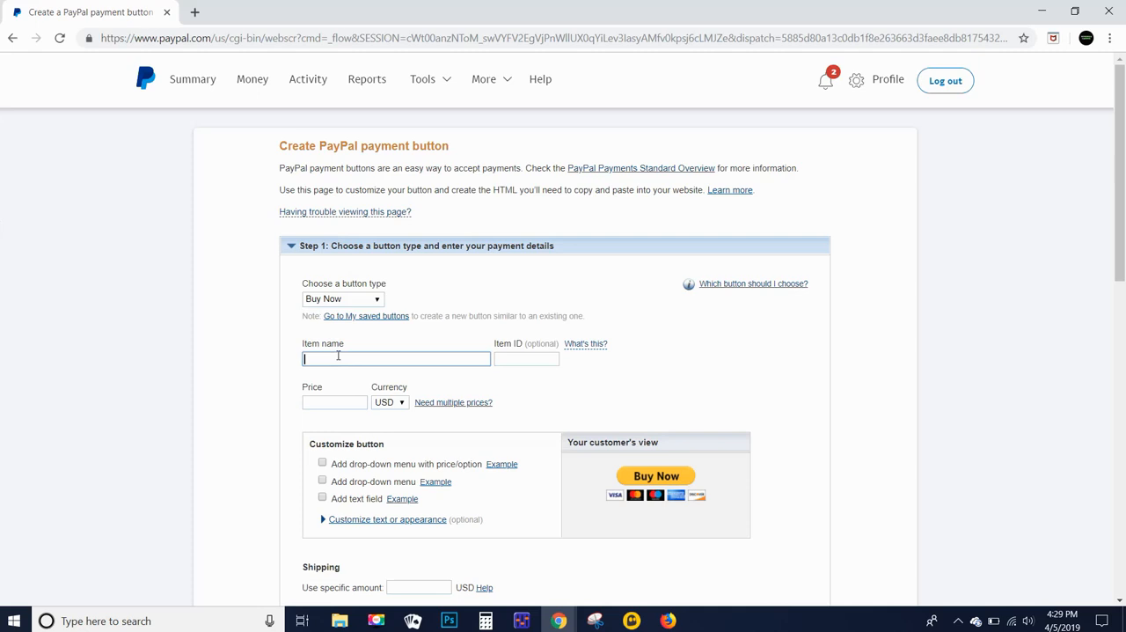
text(A.M. T-Shirt)
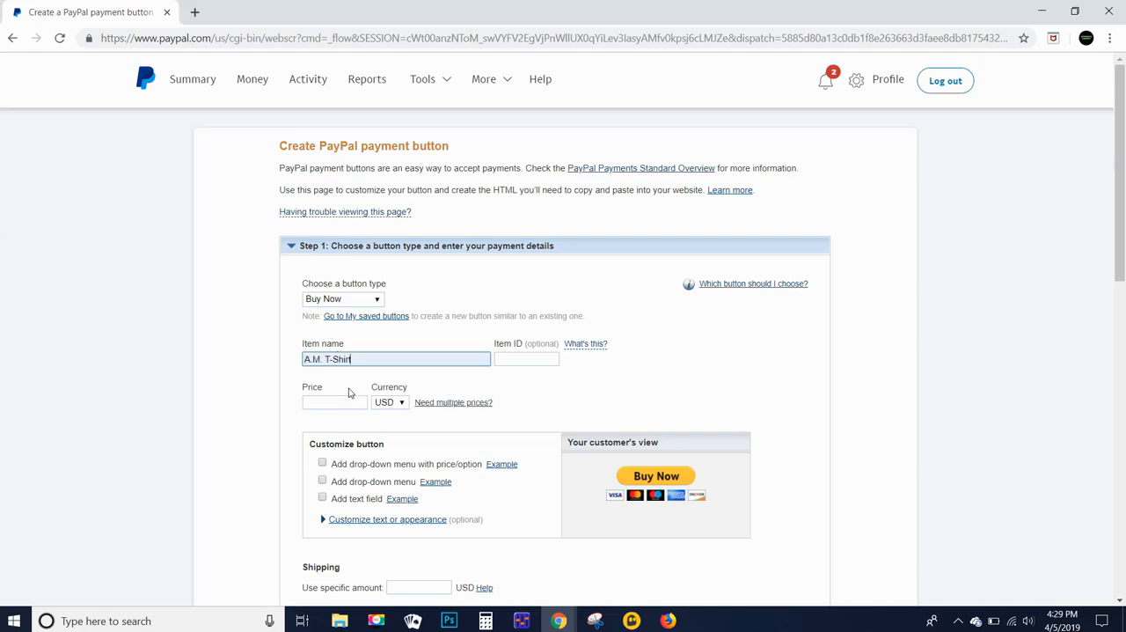
click(335, 403)
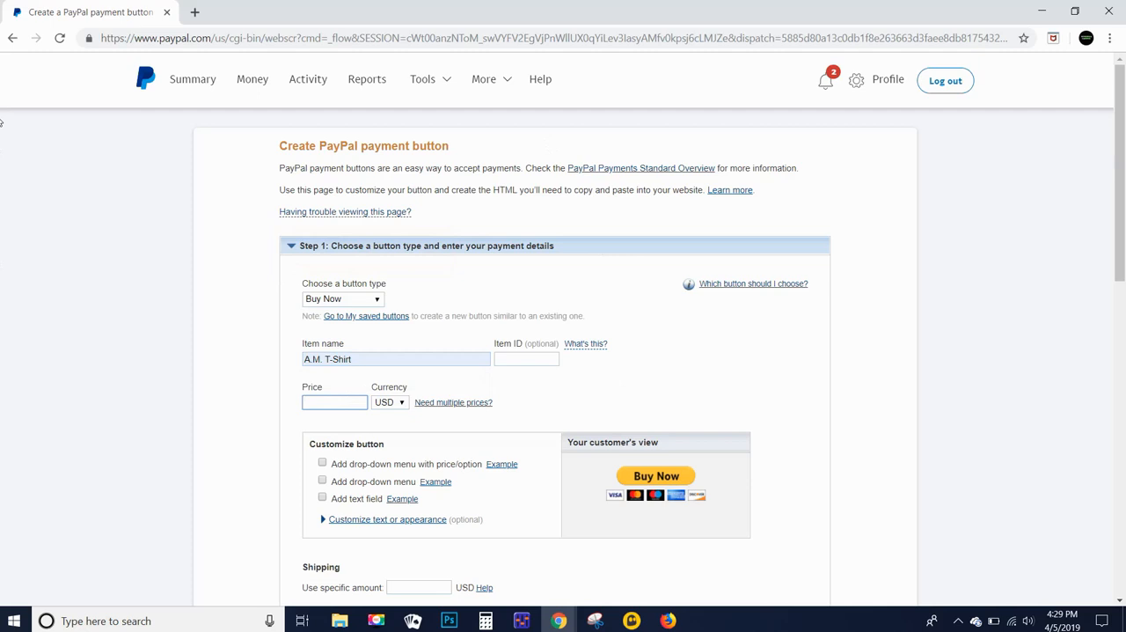
Step: Set the item price to 15.00 USD and the shipping amount to 7
click(335, 403)
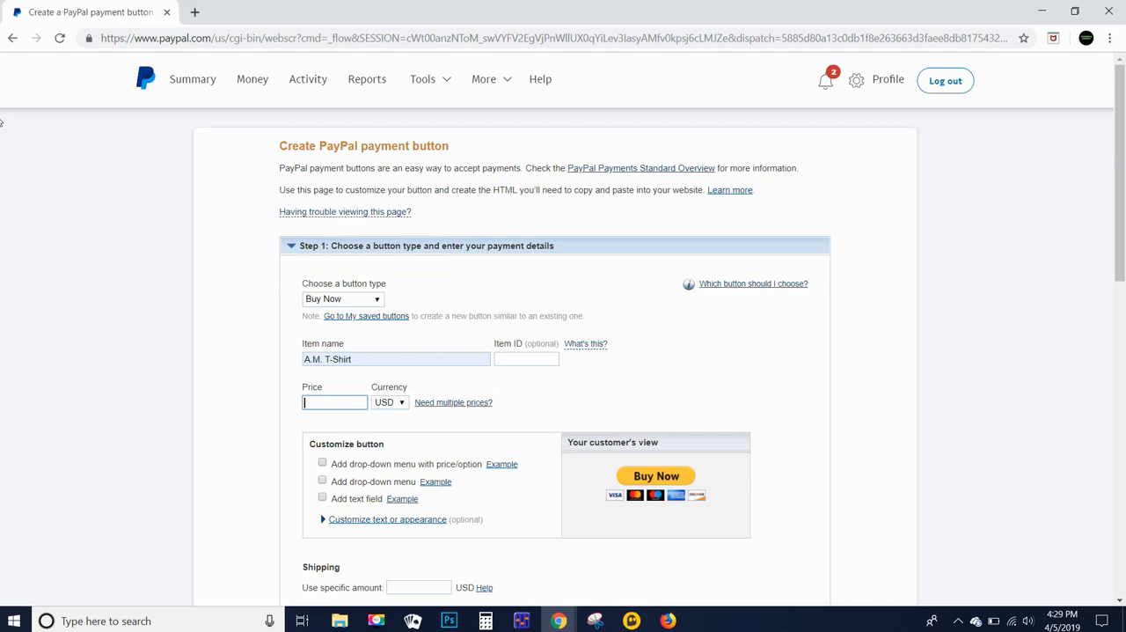
text(15.0)
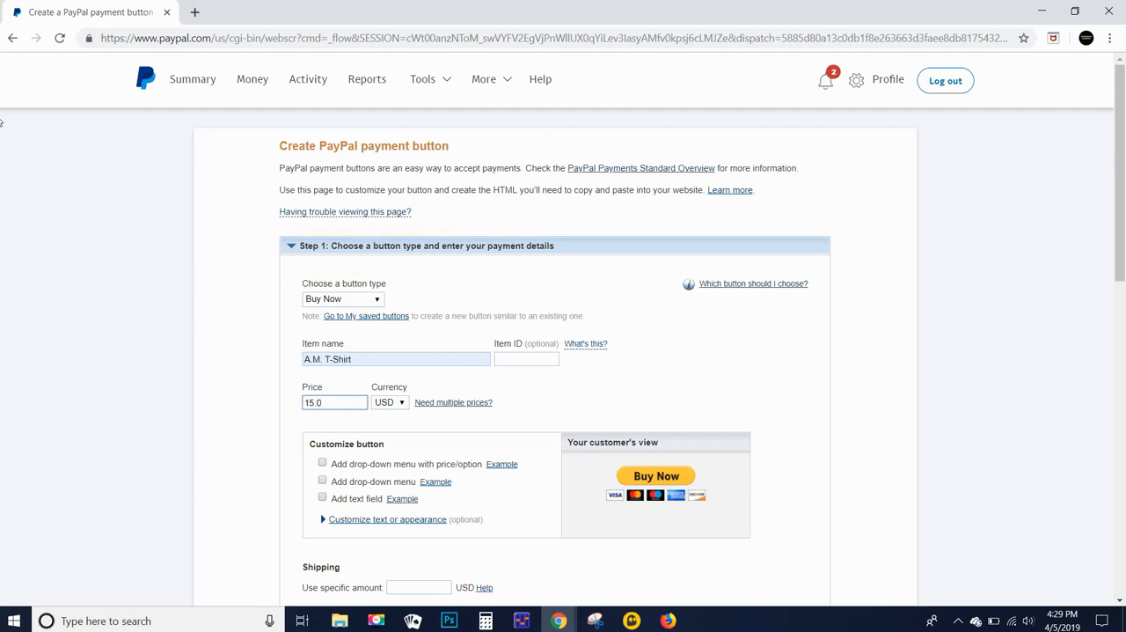
scroll(down, 3)
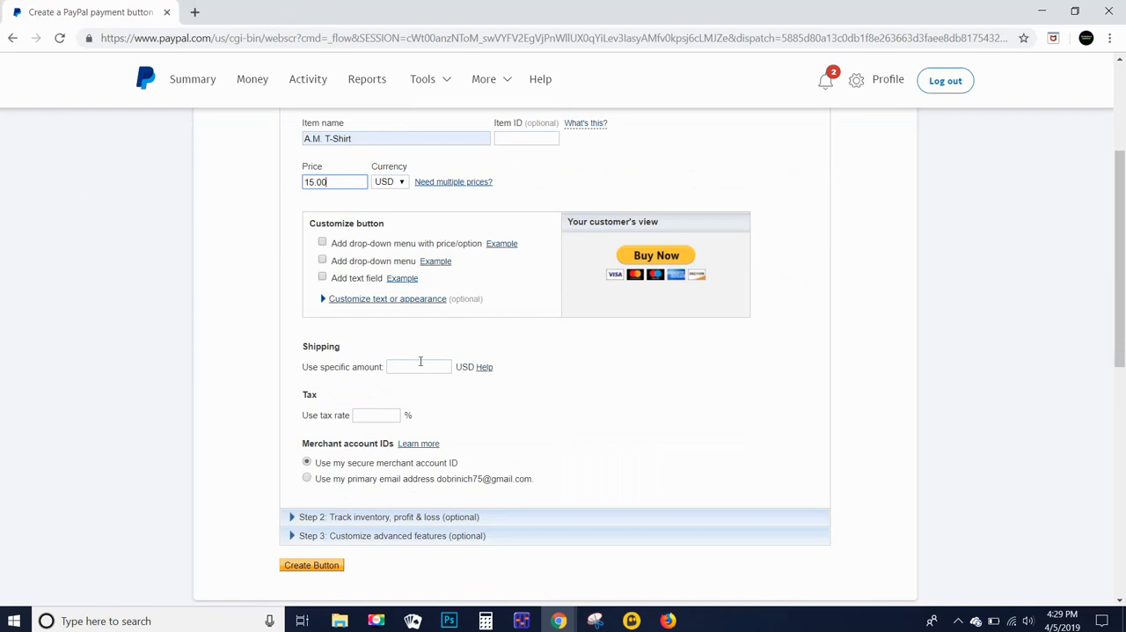
click(419, 366)
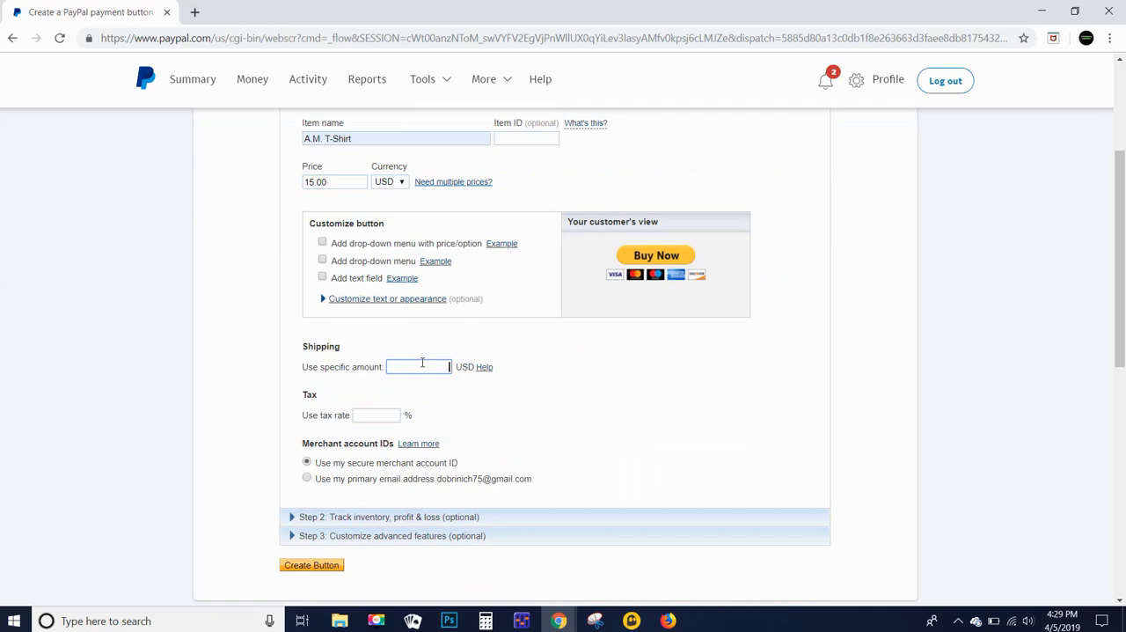
text(7.00)
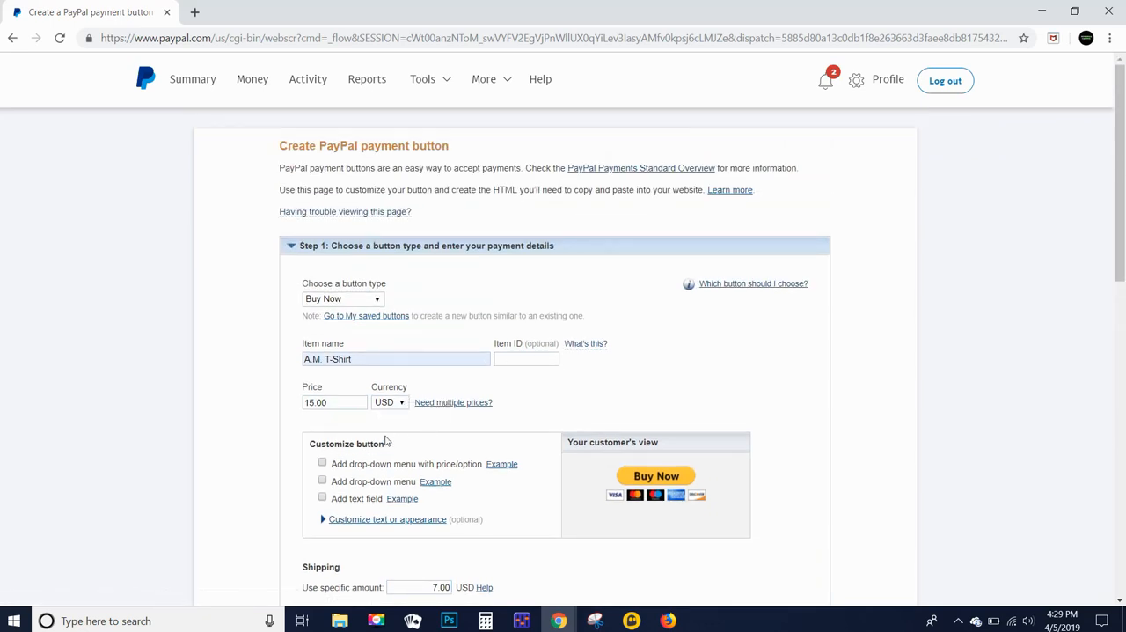
Step: Add a priced drop-down named Sizes with options Small, Medium and Large
click(322, 464)
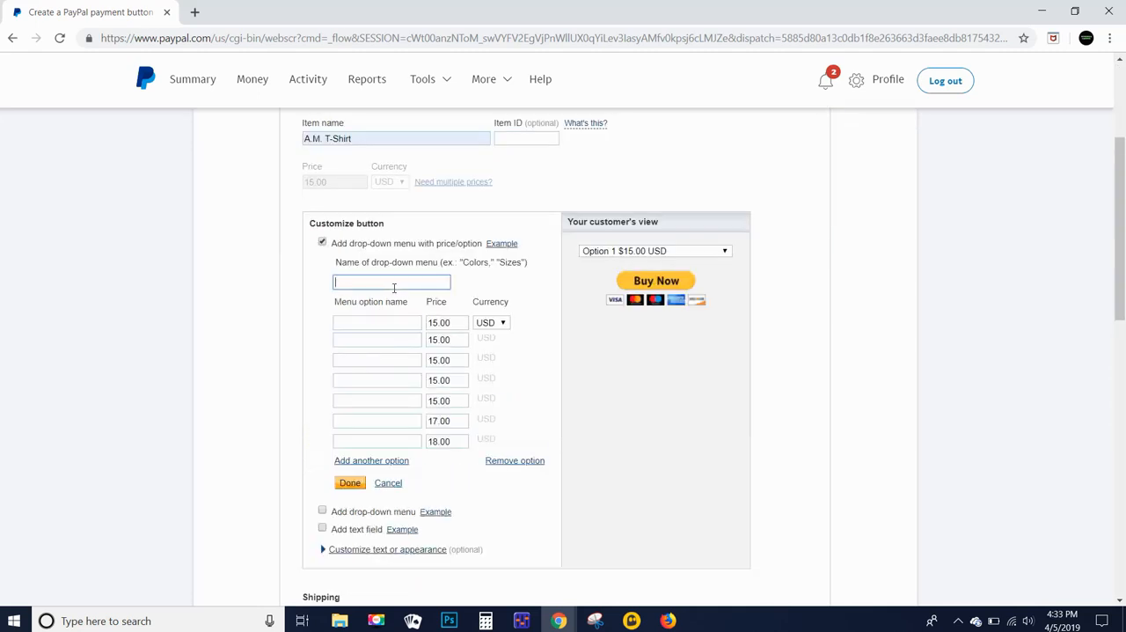
text(Sizes)
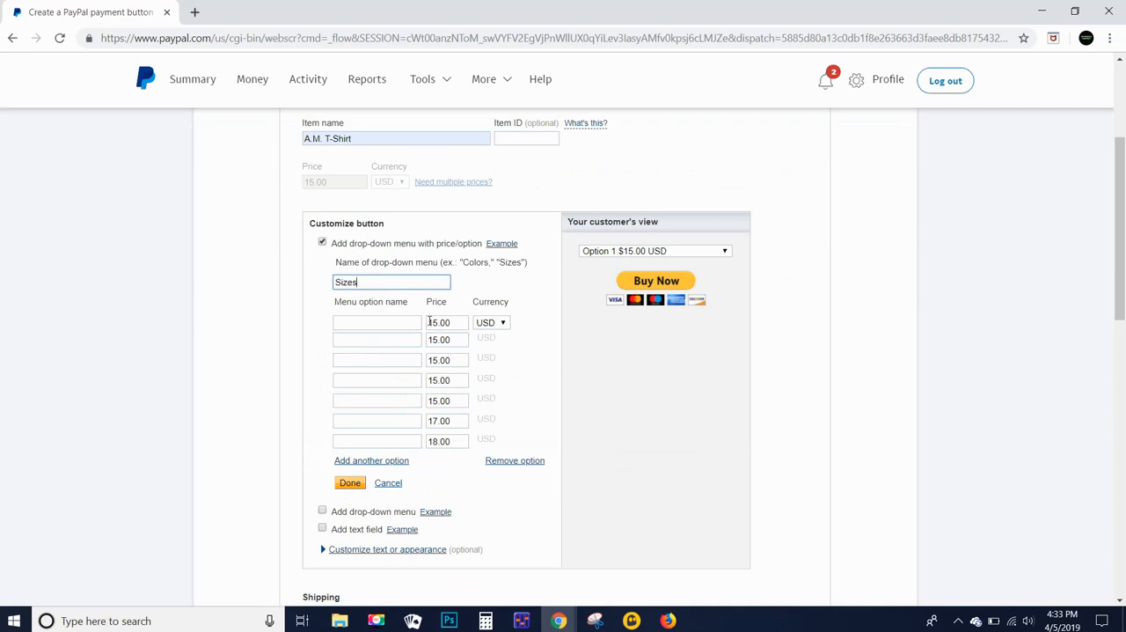
click(377, 322)
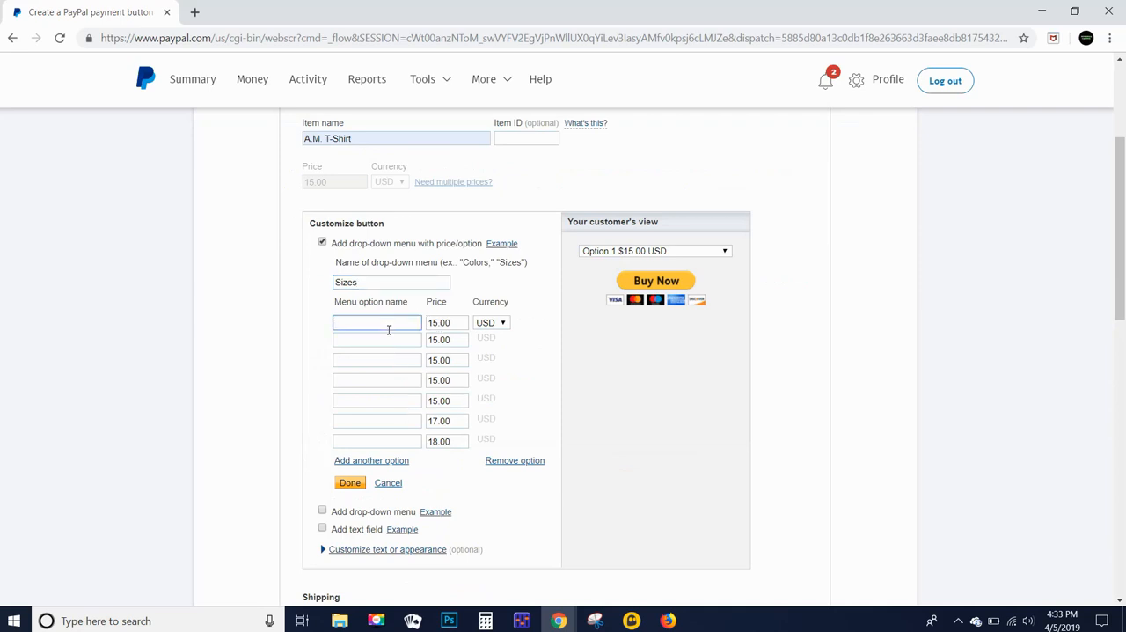
text(Small)
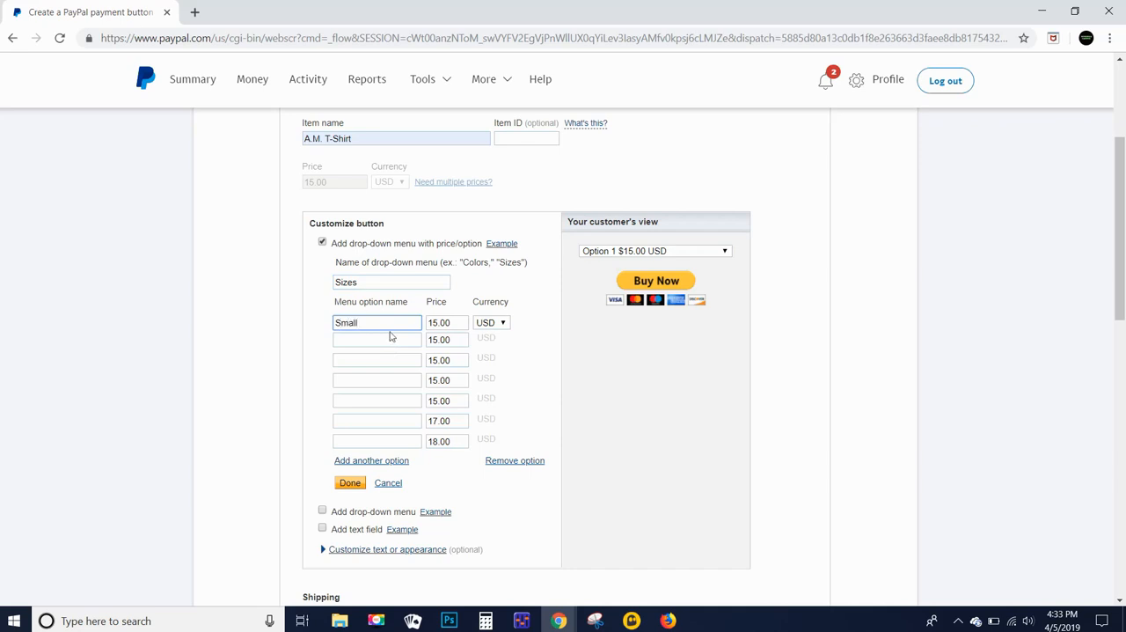
text(M)
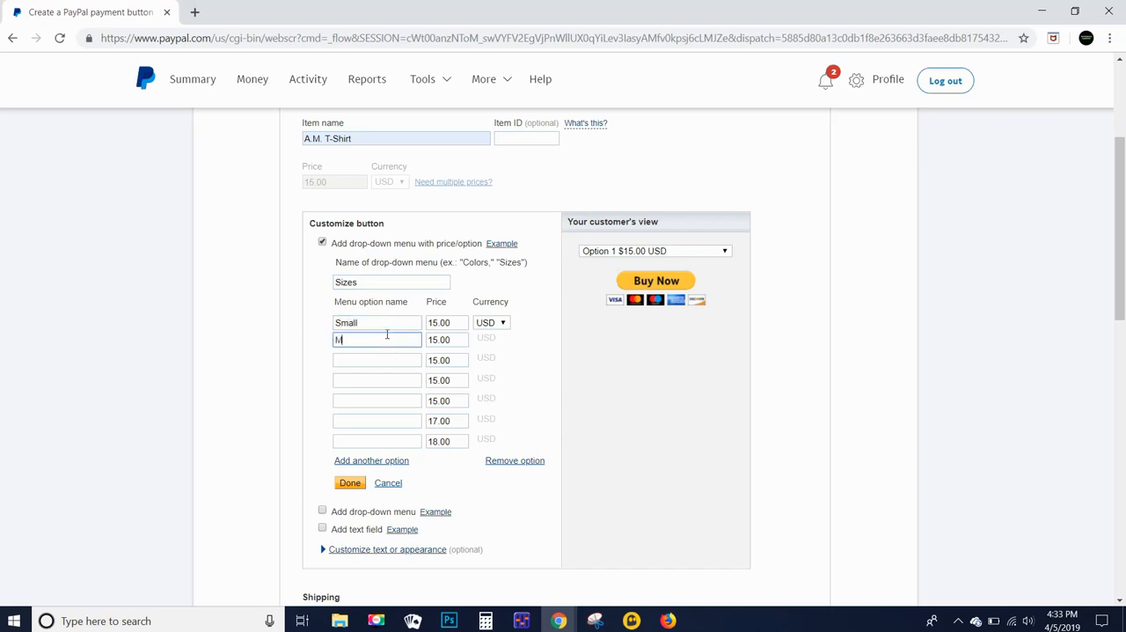
text(ed)
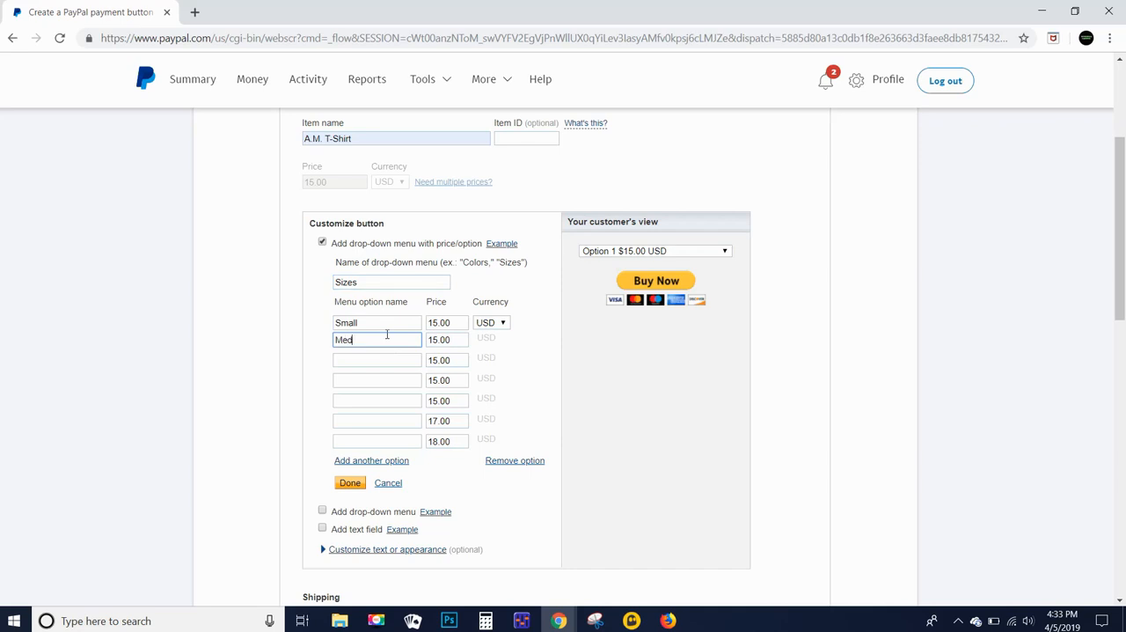
text(ium)
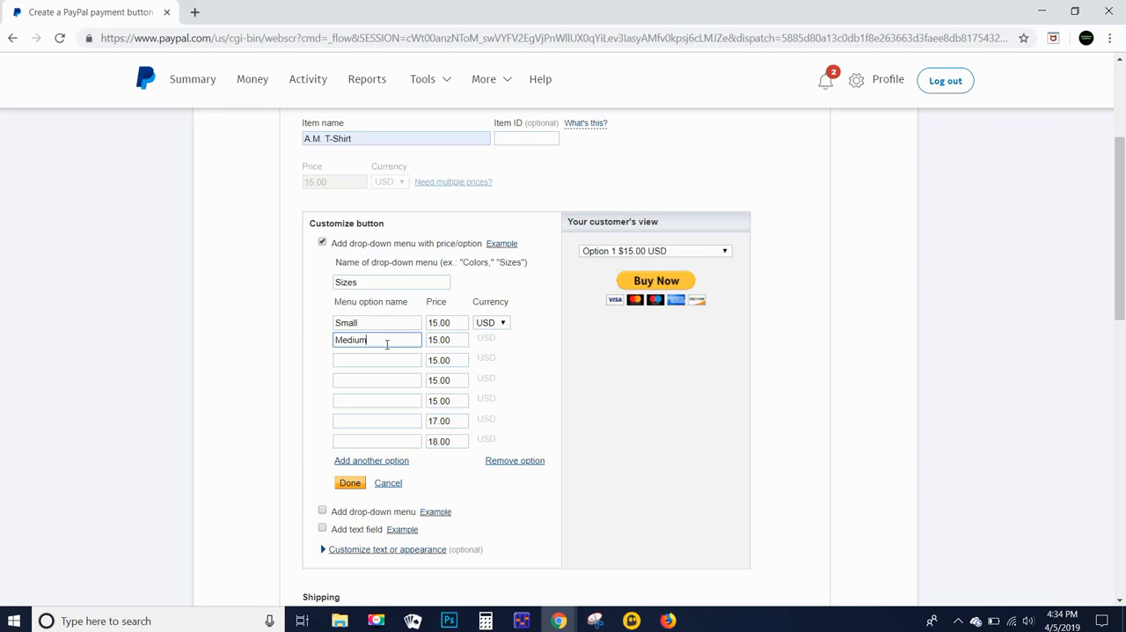
click(377, 359)
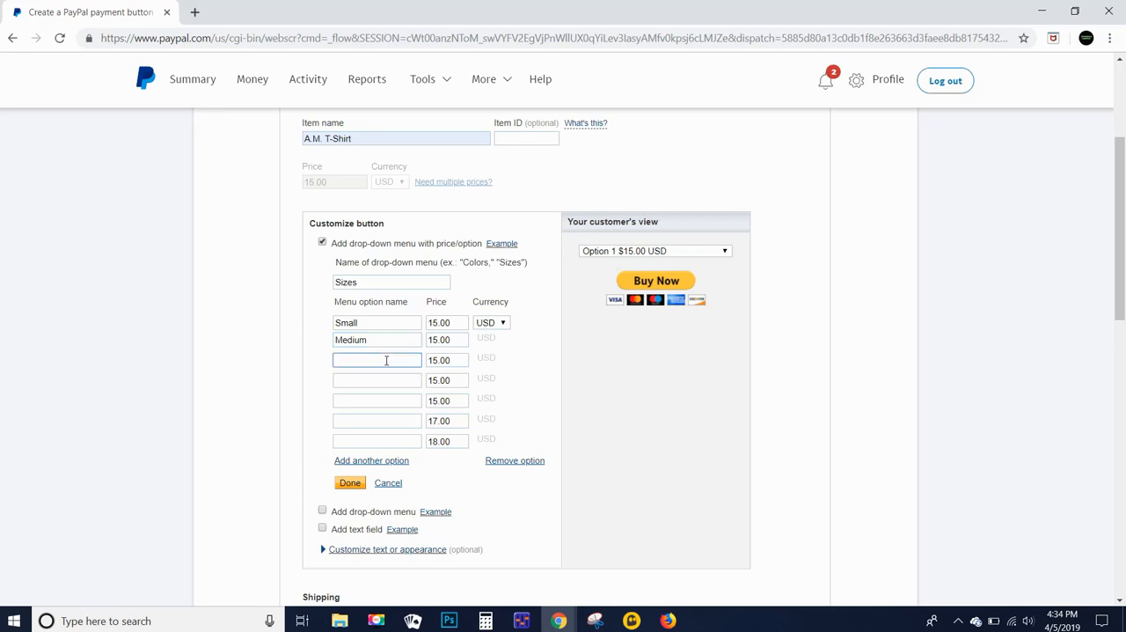
text(Large)
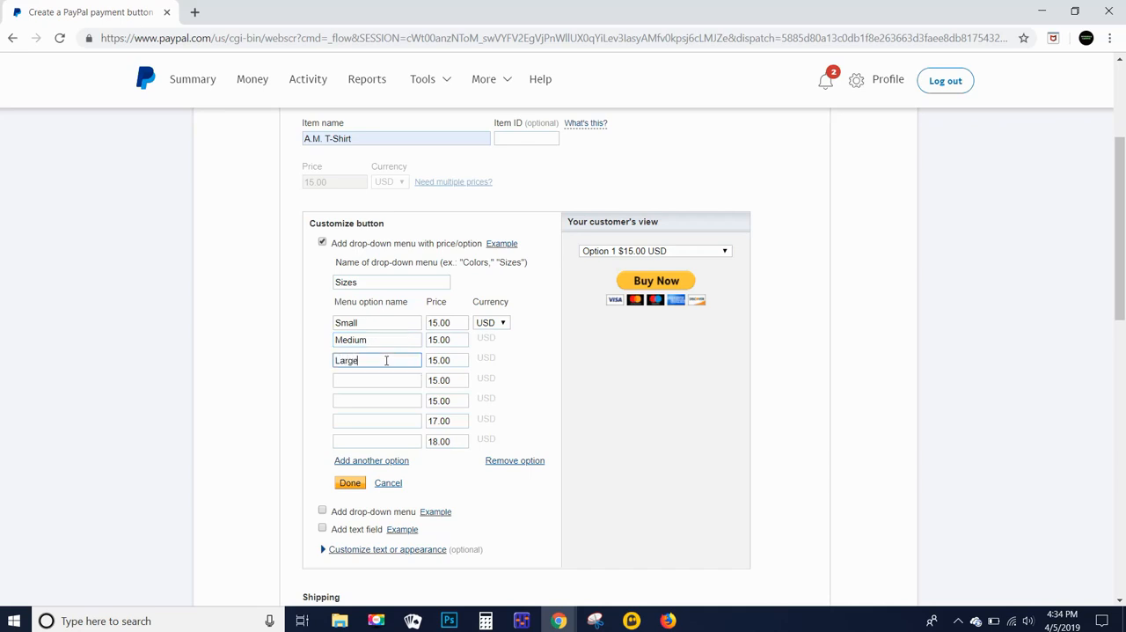
Step: Add the XL, 2XL, 3XL and 4XL size options with their prices
click(377, 380)
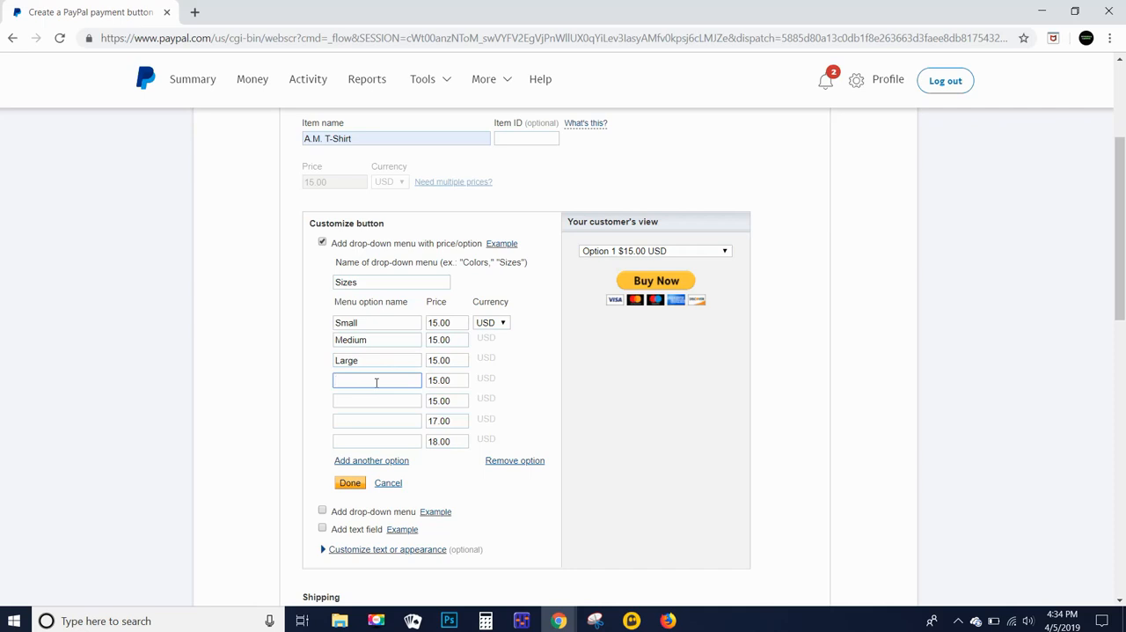
text(X)
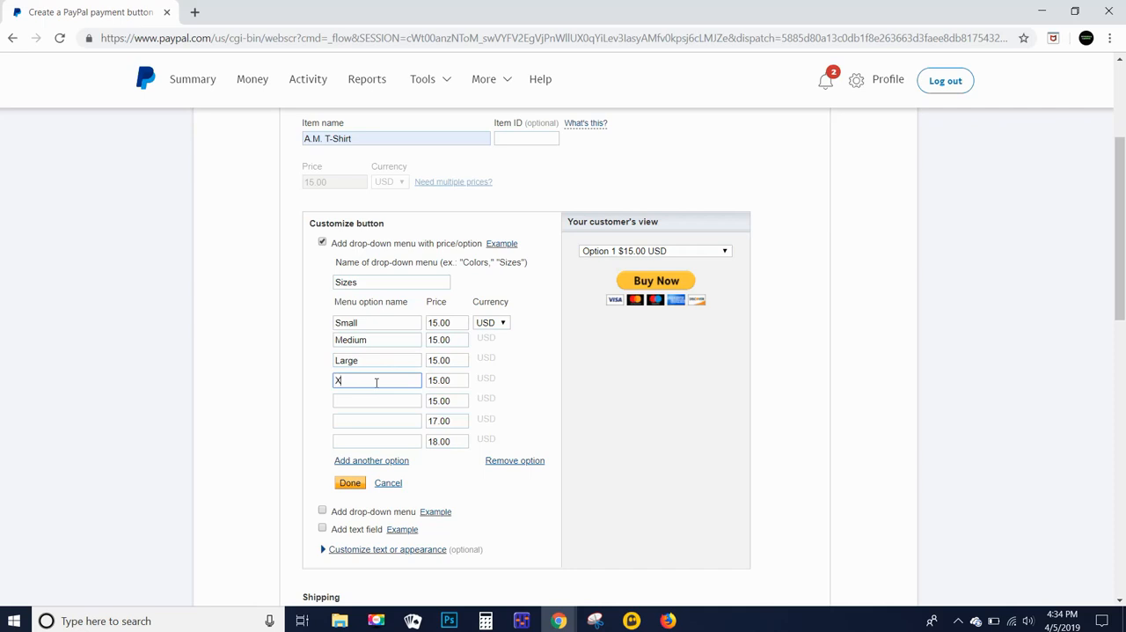
text(L)
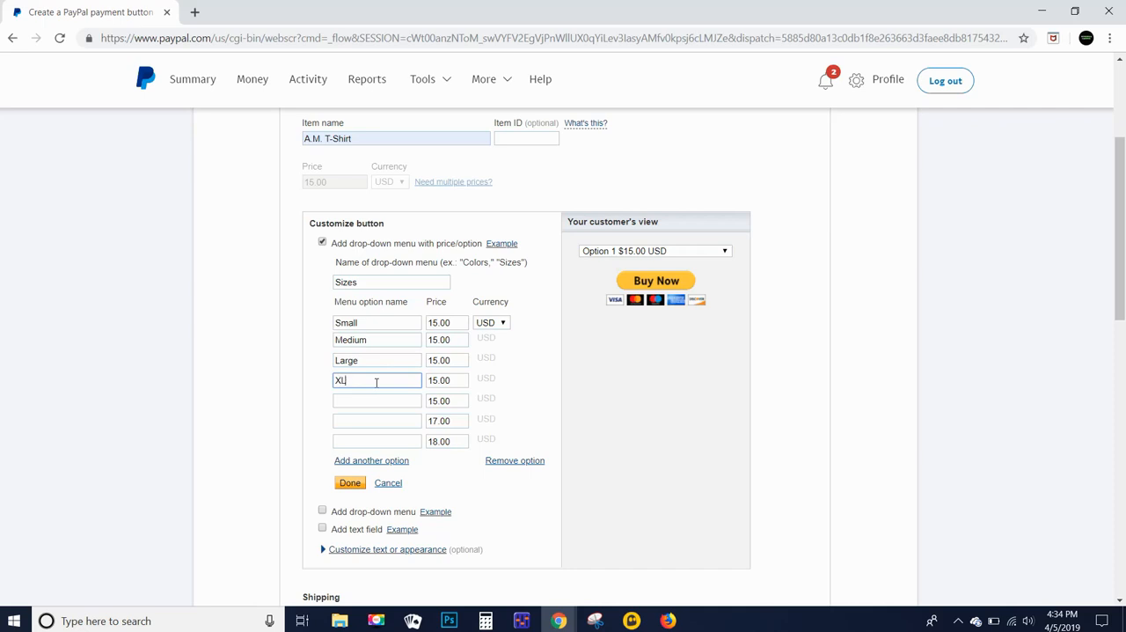
click(376, 401)
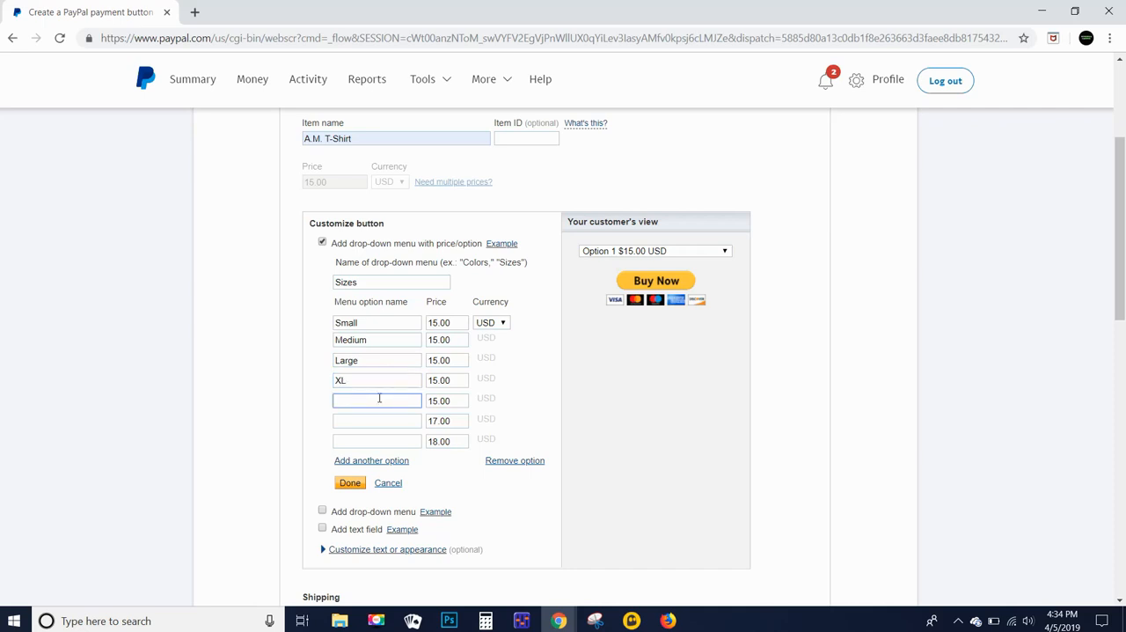
text(2XL)
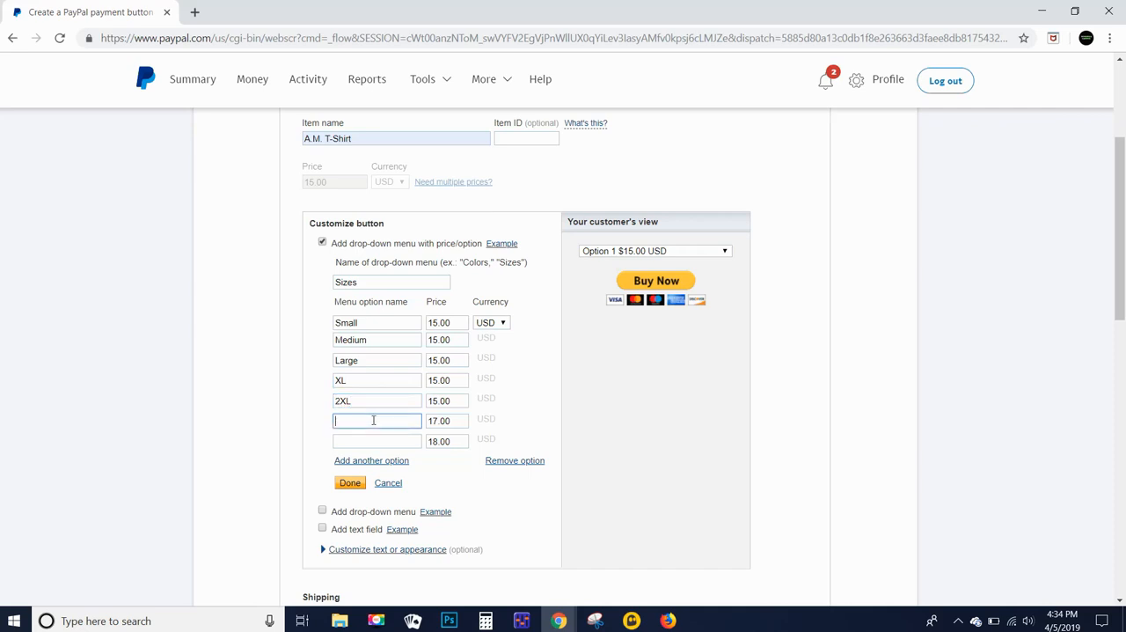
text(3)
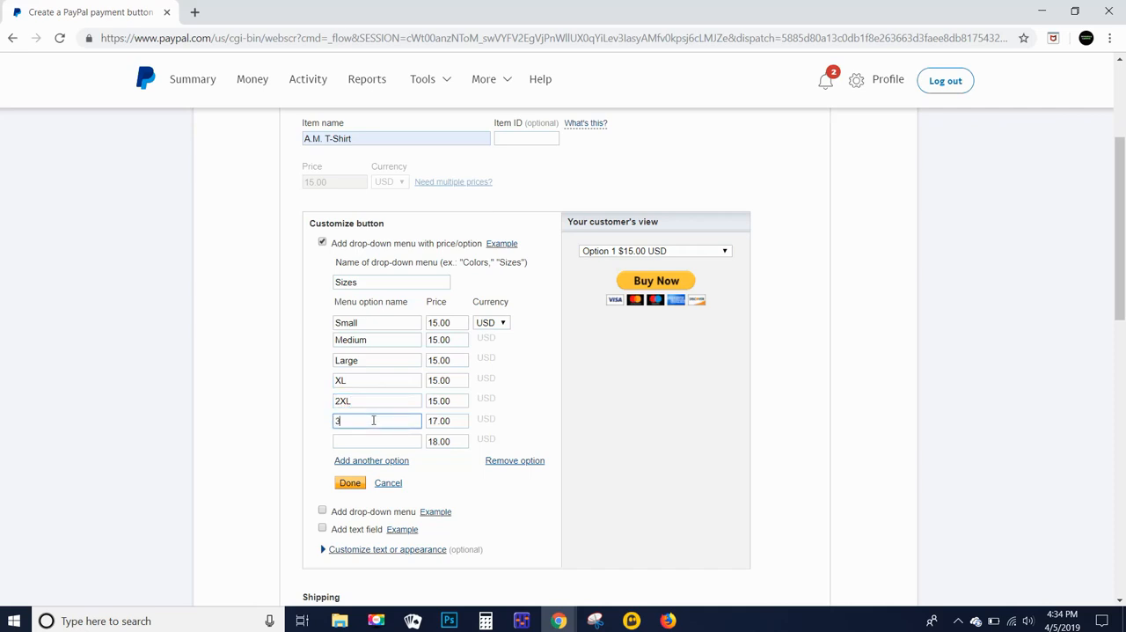
text(XL)
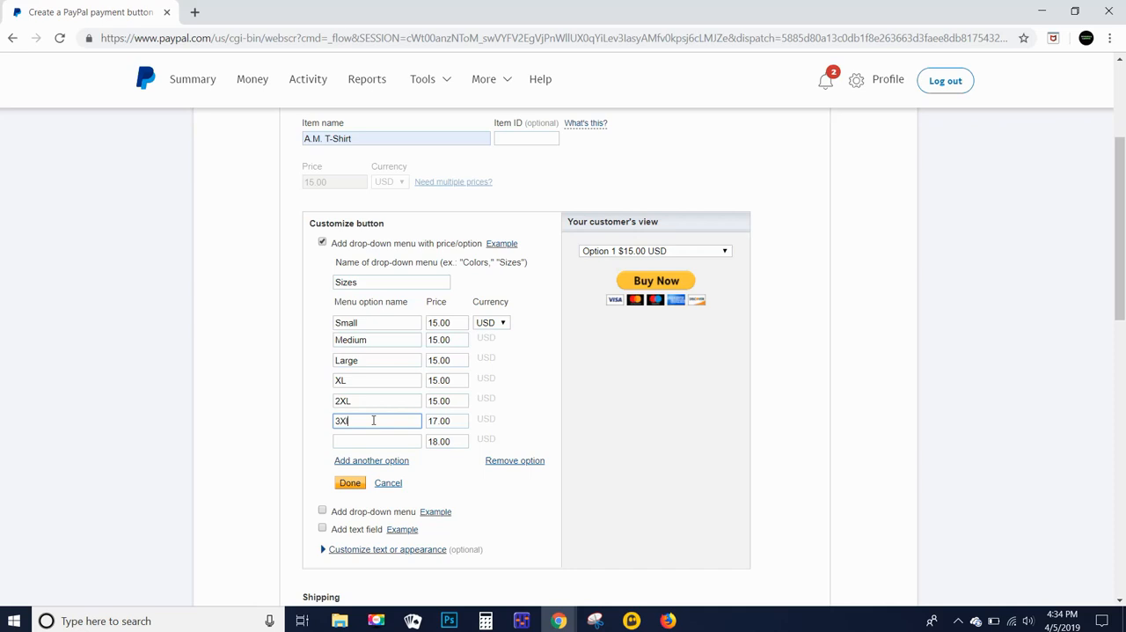
click(377, 440)
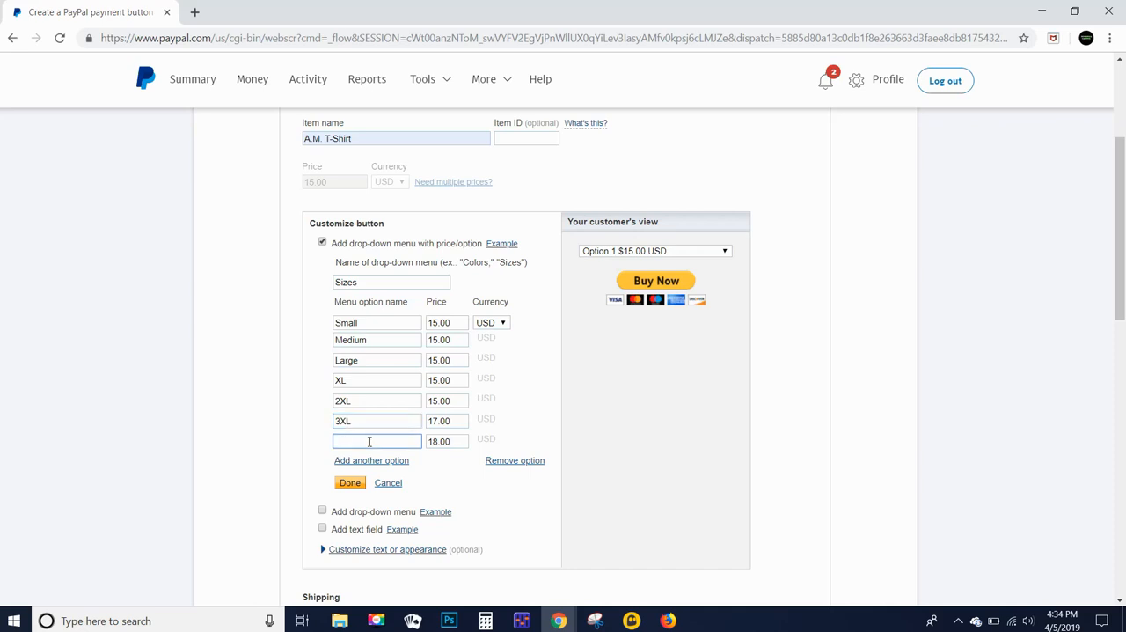
text(4X)
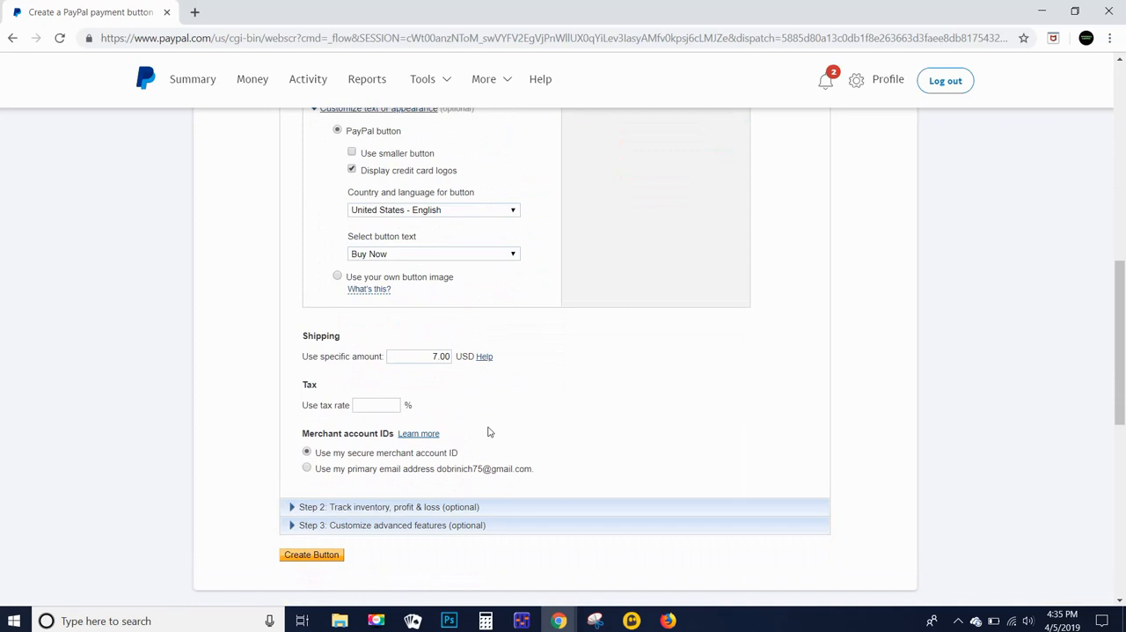
mouse_move(468, 375)
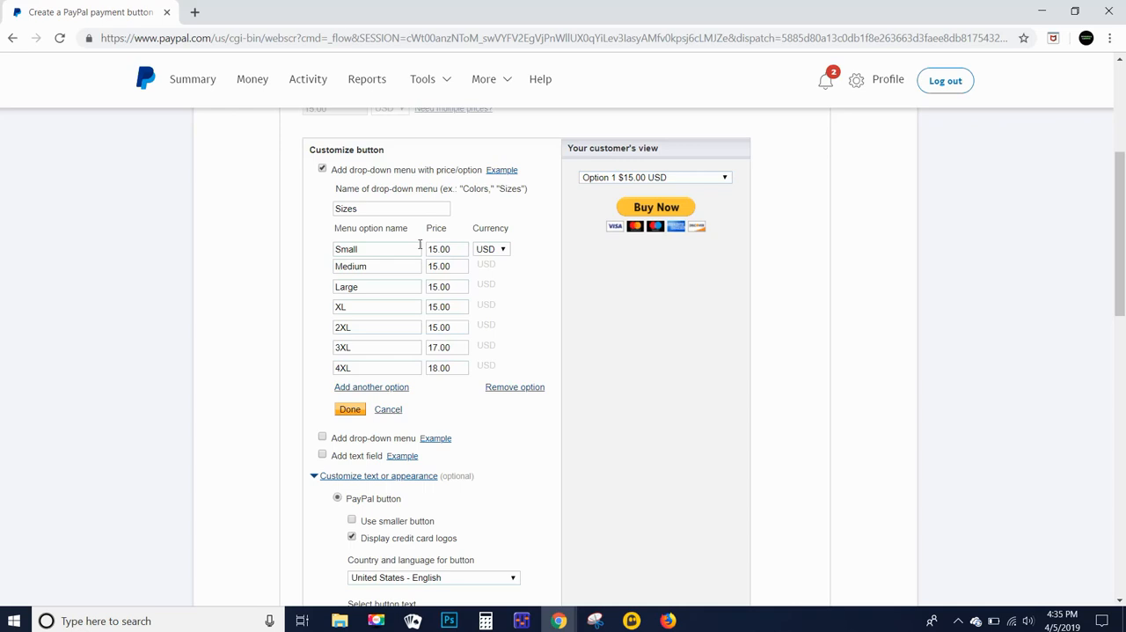
Step: Scroll down past the shipping amount toward the next steps of the form
scroll(down, 3)
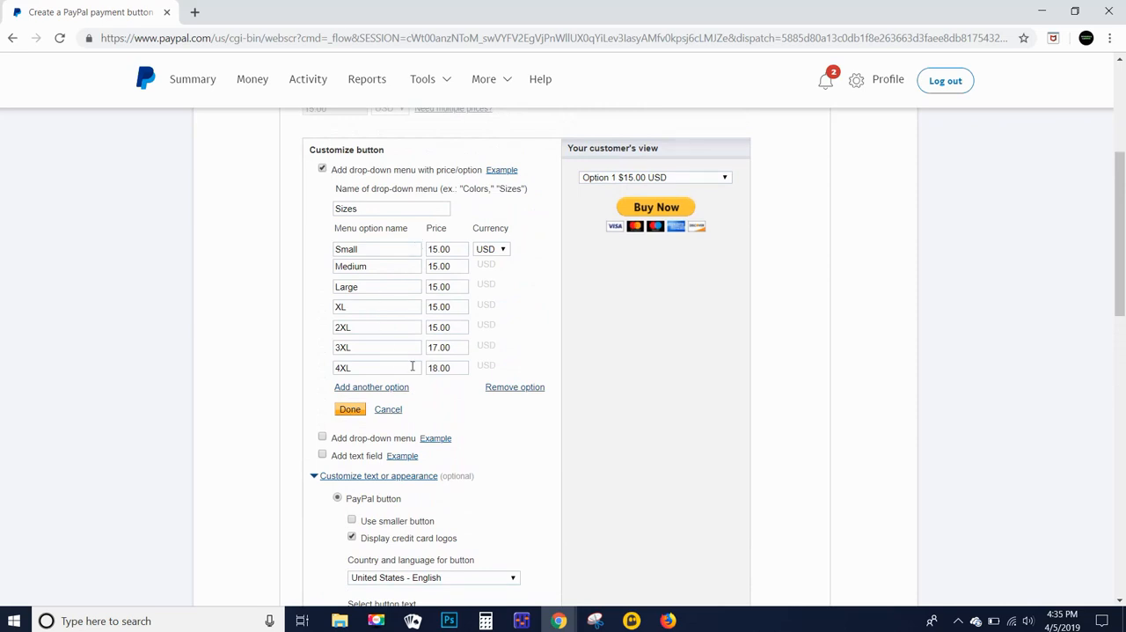
mouse_move(440, 380)
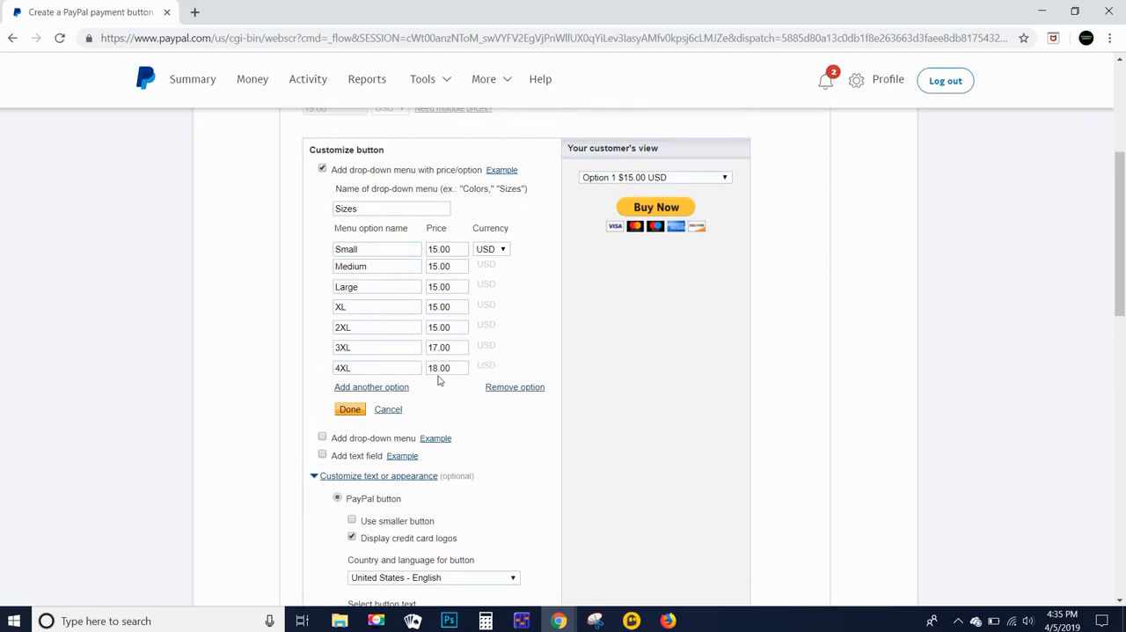
scroll(down, 3)
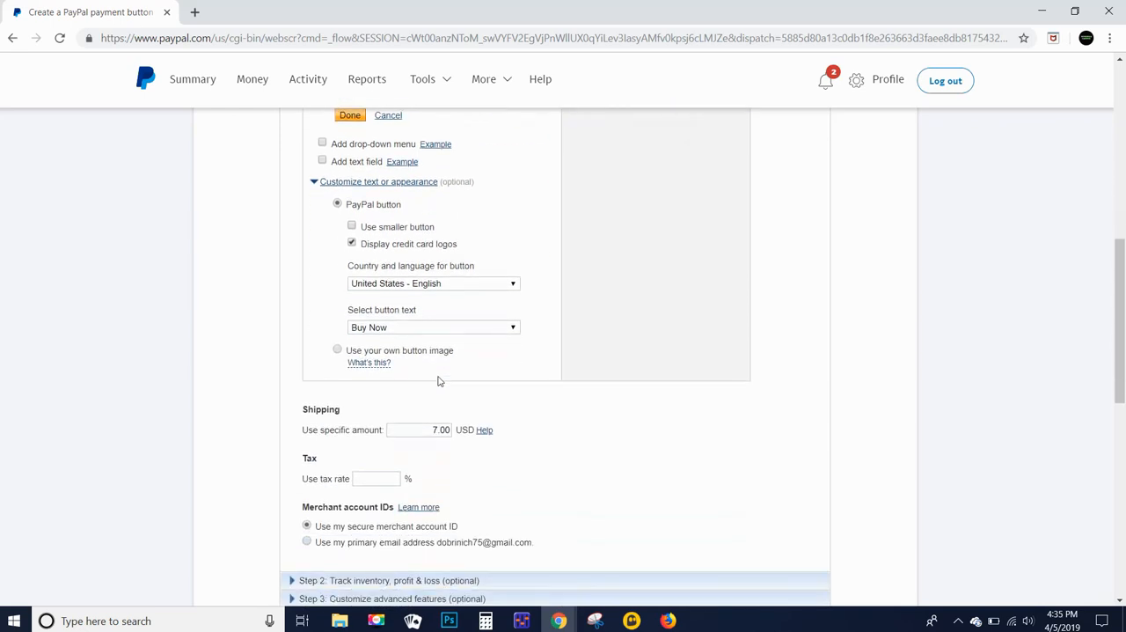
scroll(down, 3)
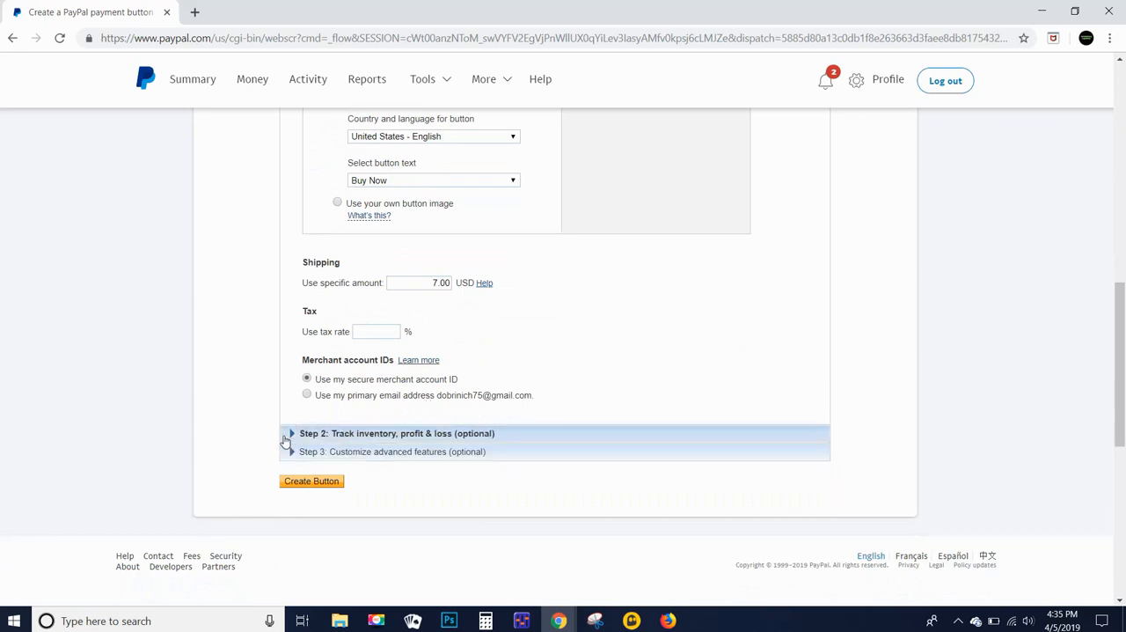
Step: Review the inventory-tracking and advanced checkout steps, keeping their defaults
click(292, 433)
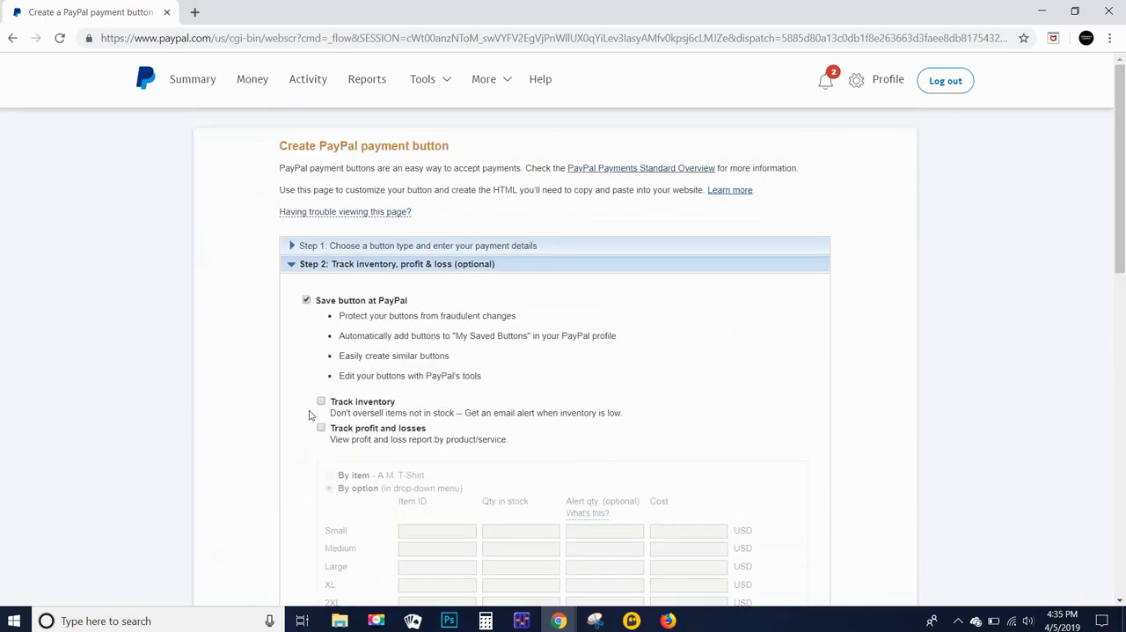
scroll(down, 3)
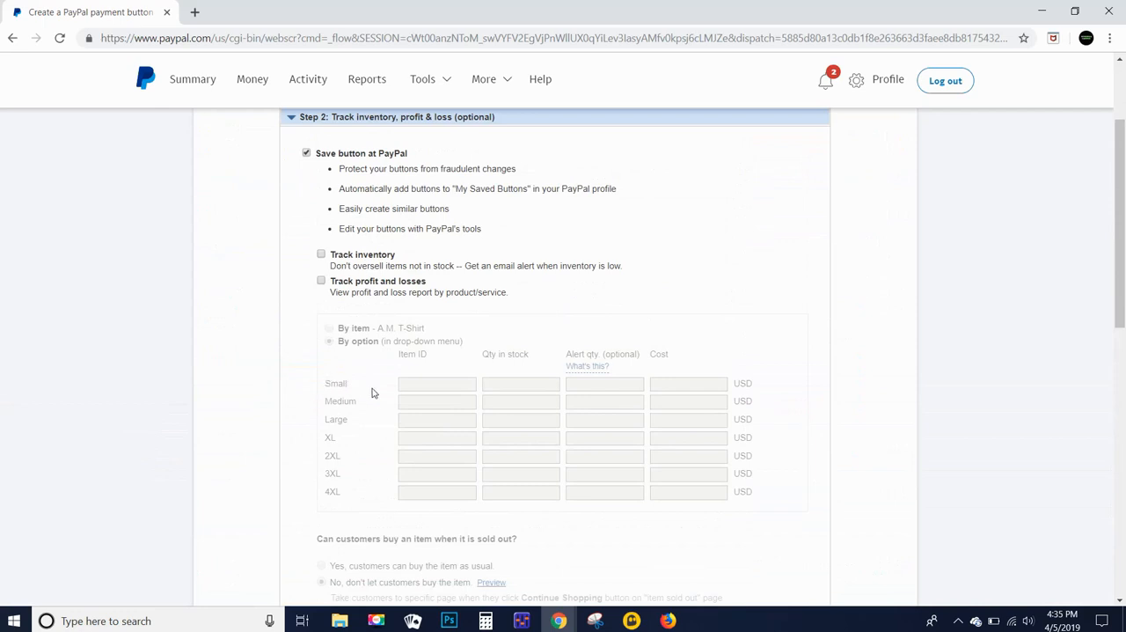
mouse_move(501, 397)
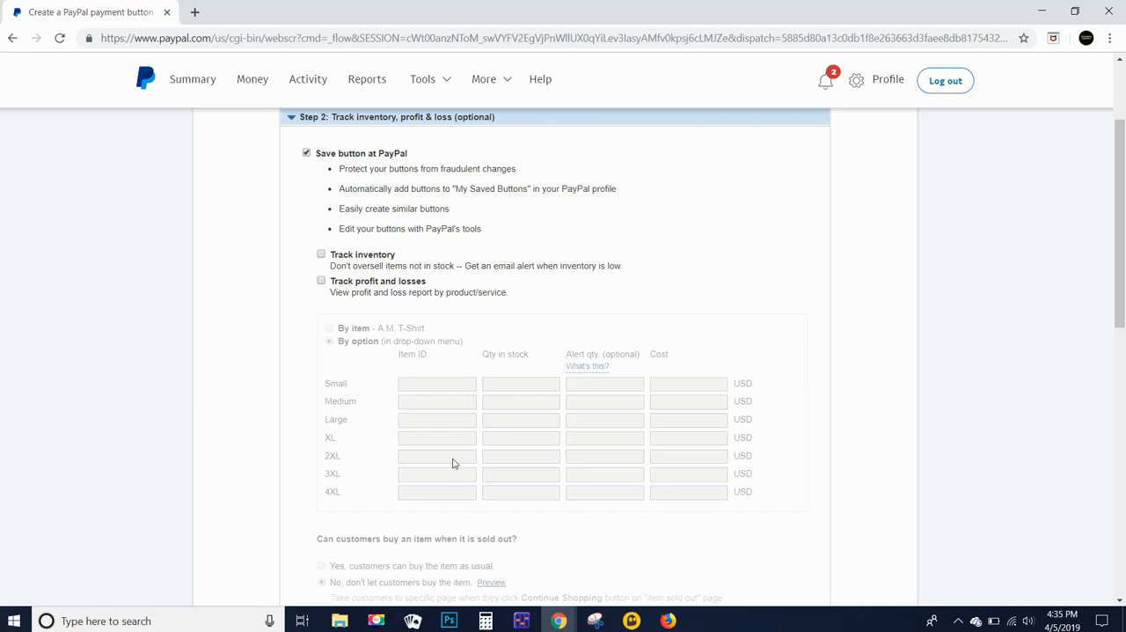
scroll(down, 3)
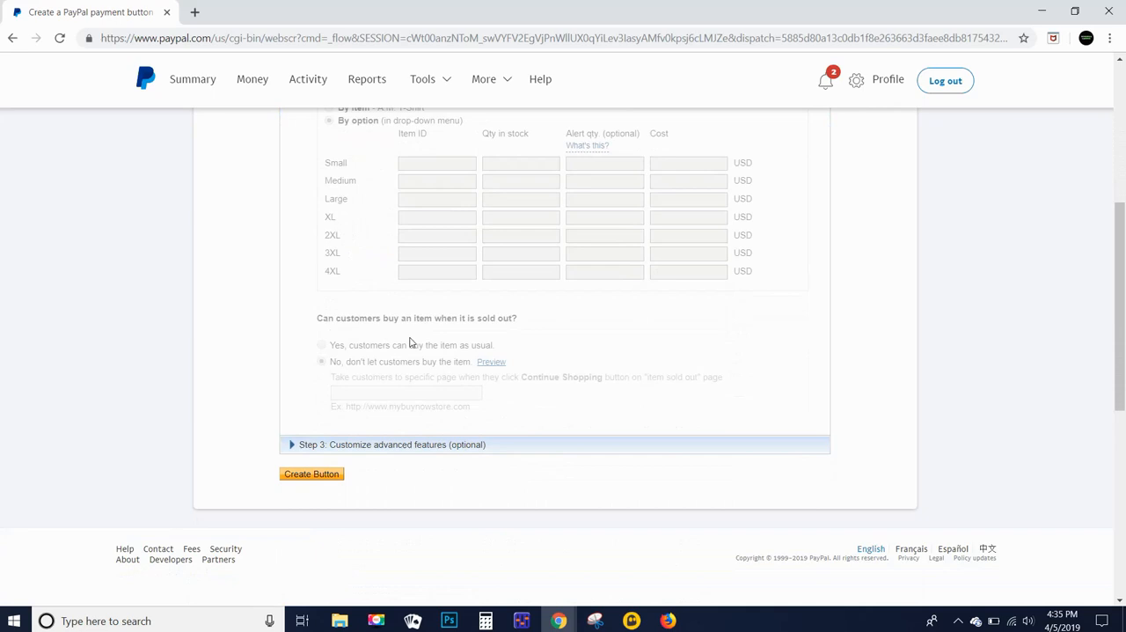
mouse_move(429, 315)
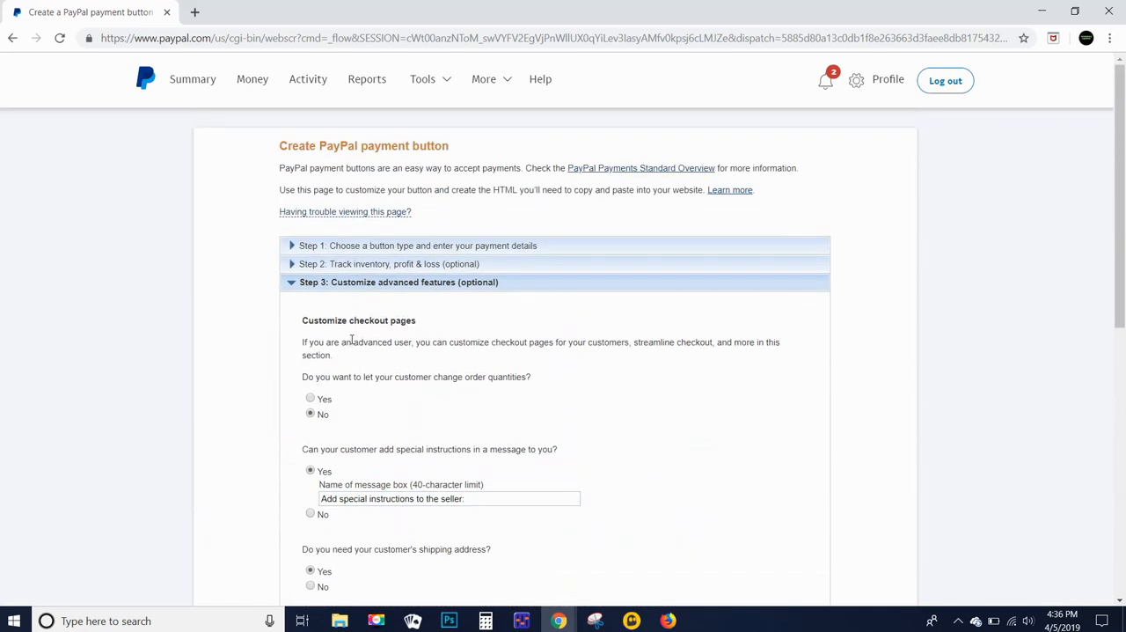
mouse_move(343, 395)
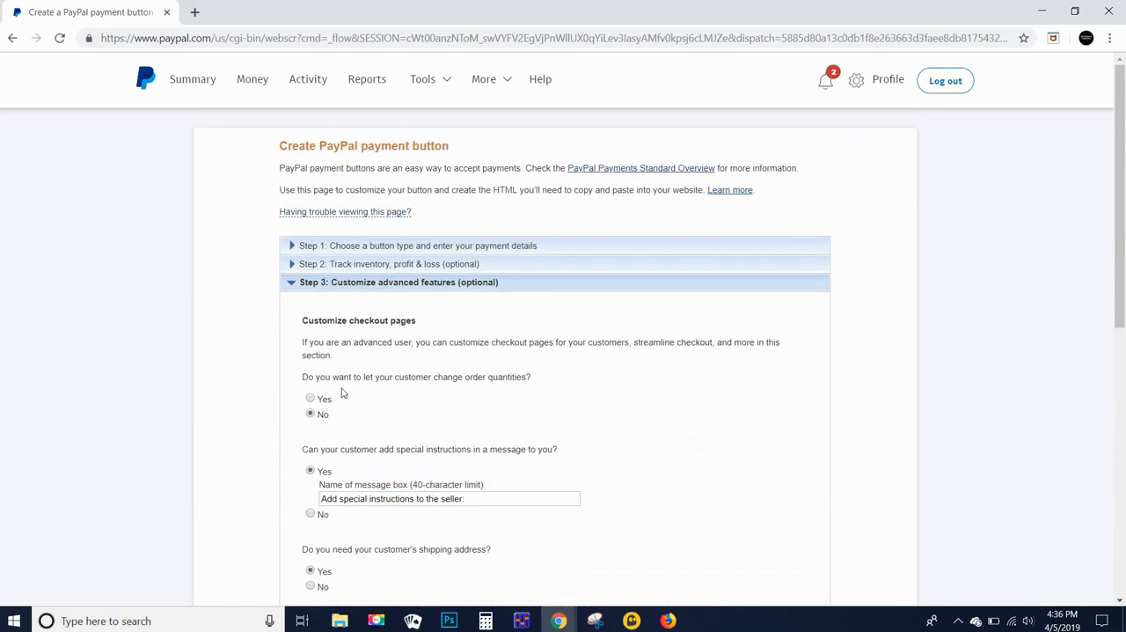
mouse_move(421, 394)
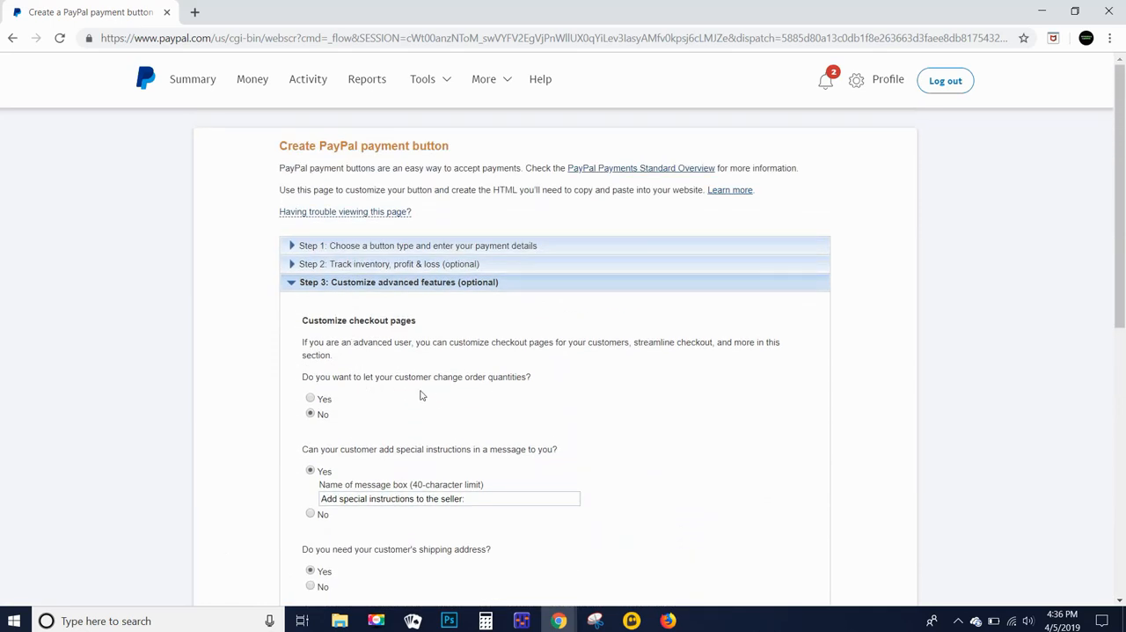
scroll(down, 3)
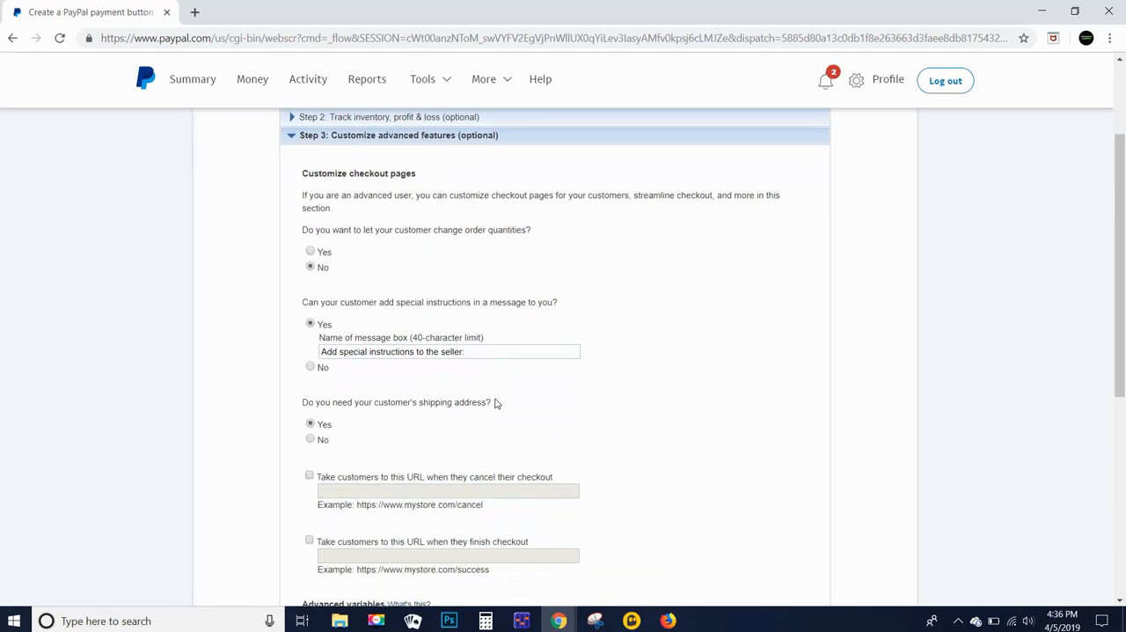
scroll(down, 3)
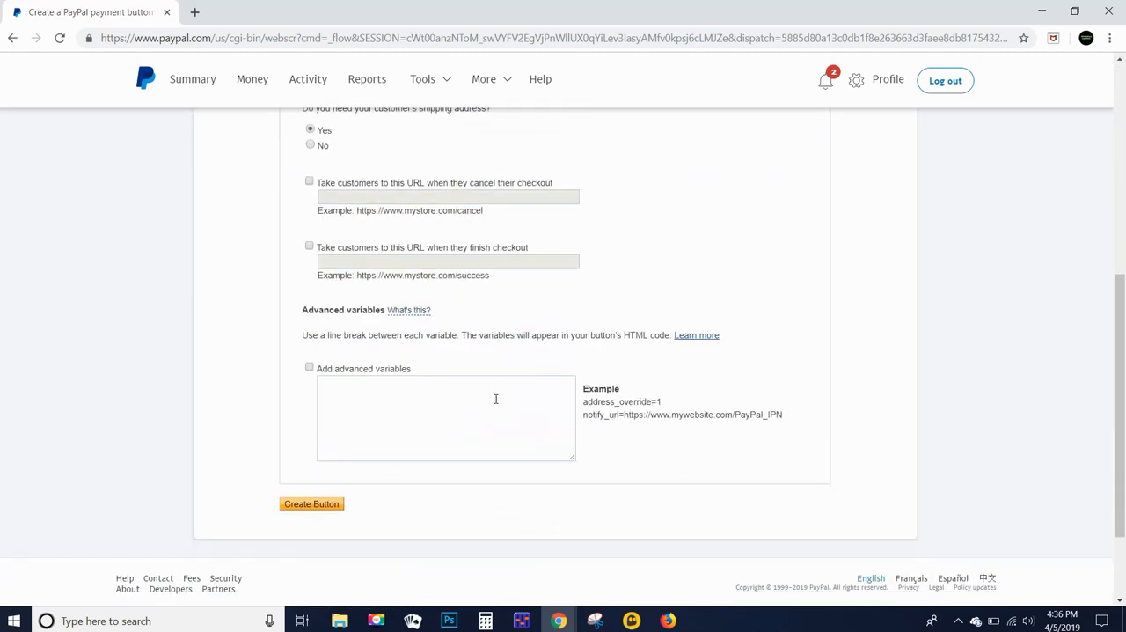
scroll(down, 3)
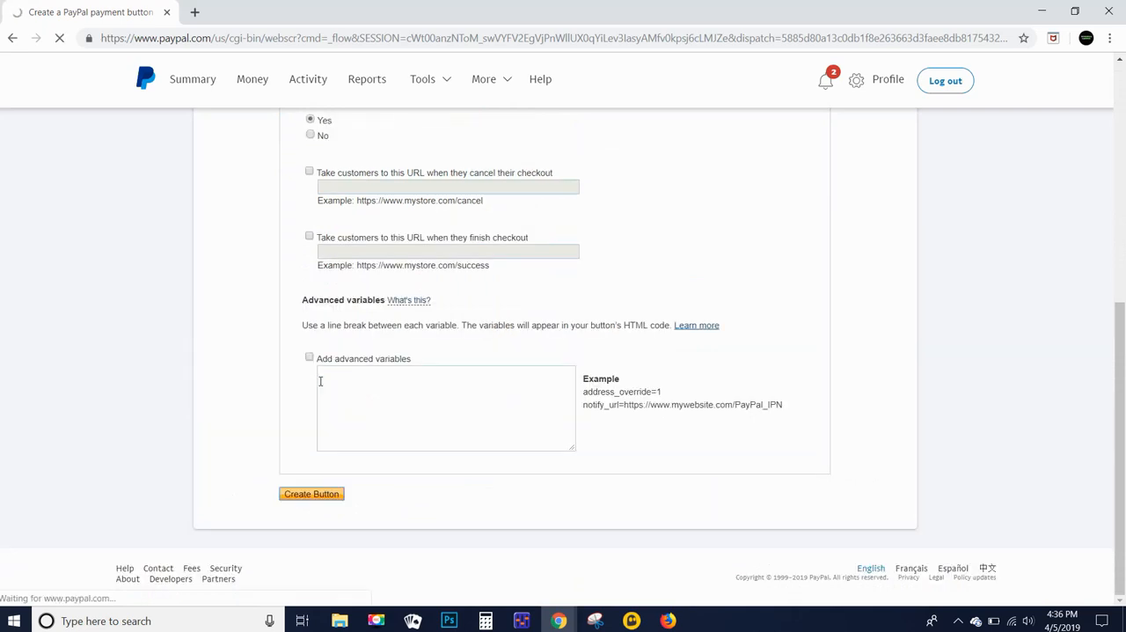
Step: Create the button, select all its generated HTML code and copy it
click(311, 493)
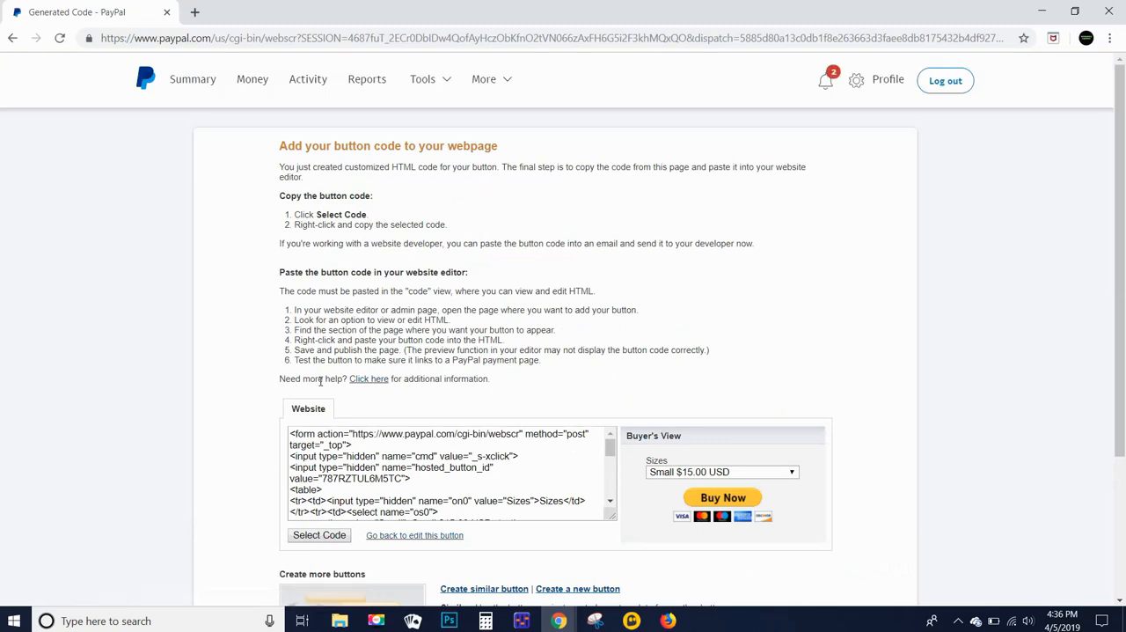
click(318, 535)
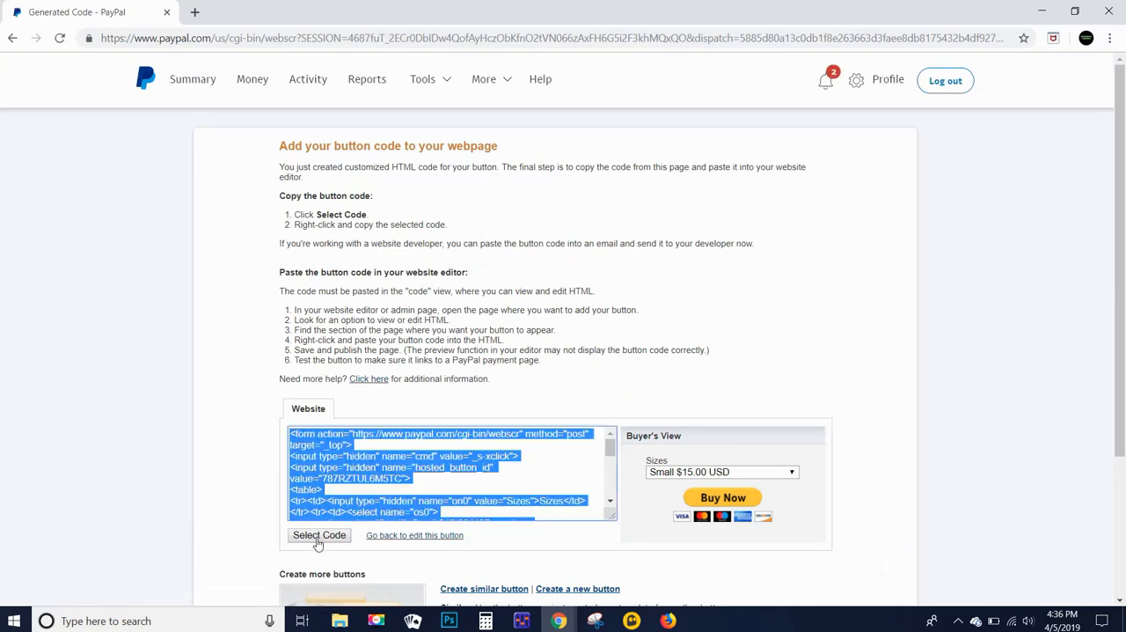
right_click(440, 466)
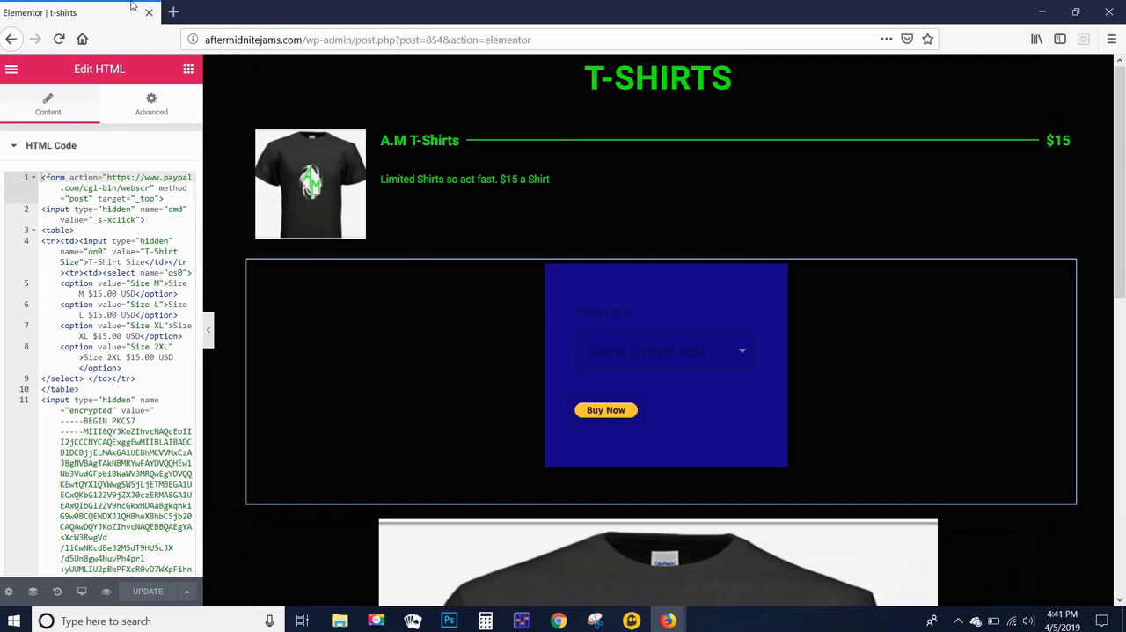
mouse_move(97, 63)
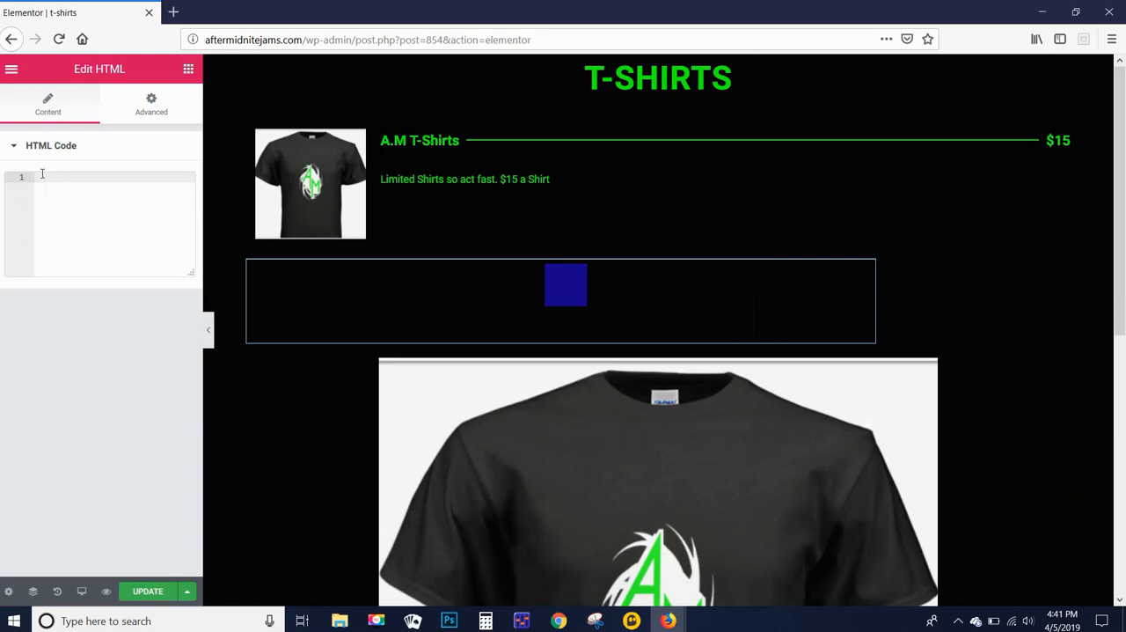
Step: Paste the PayPal form code into the HTML block and check the Sizes drop-down in the preview
text(<form action="https://www.paypal.com/cgi-bin/webscr" ...>)
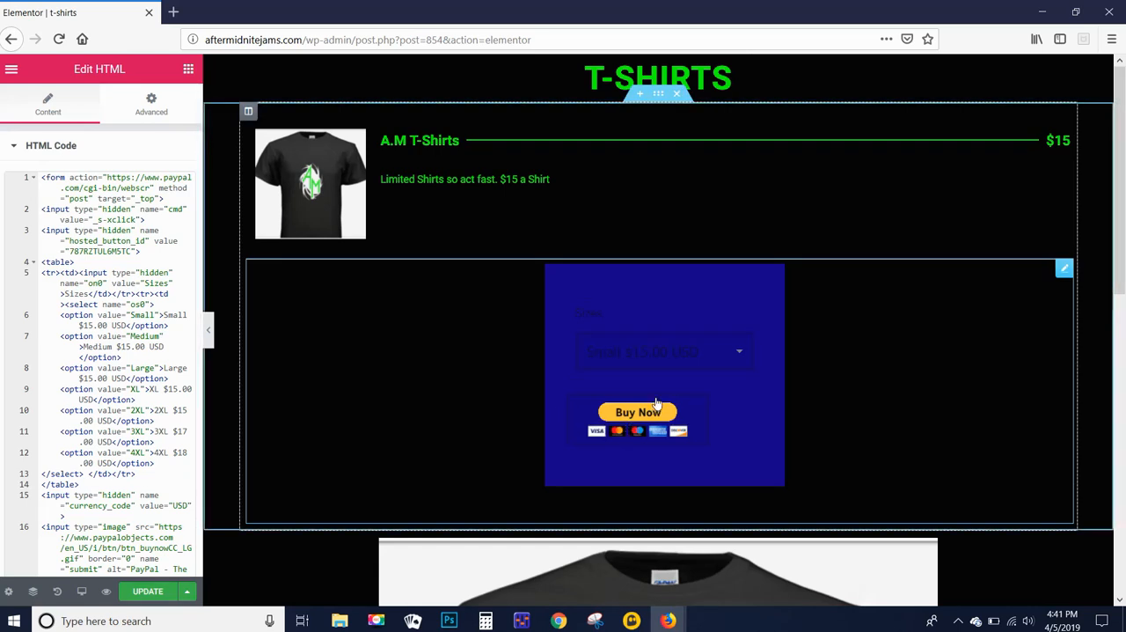
click(665, 352)
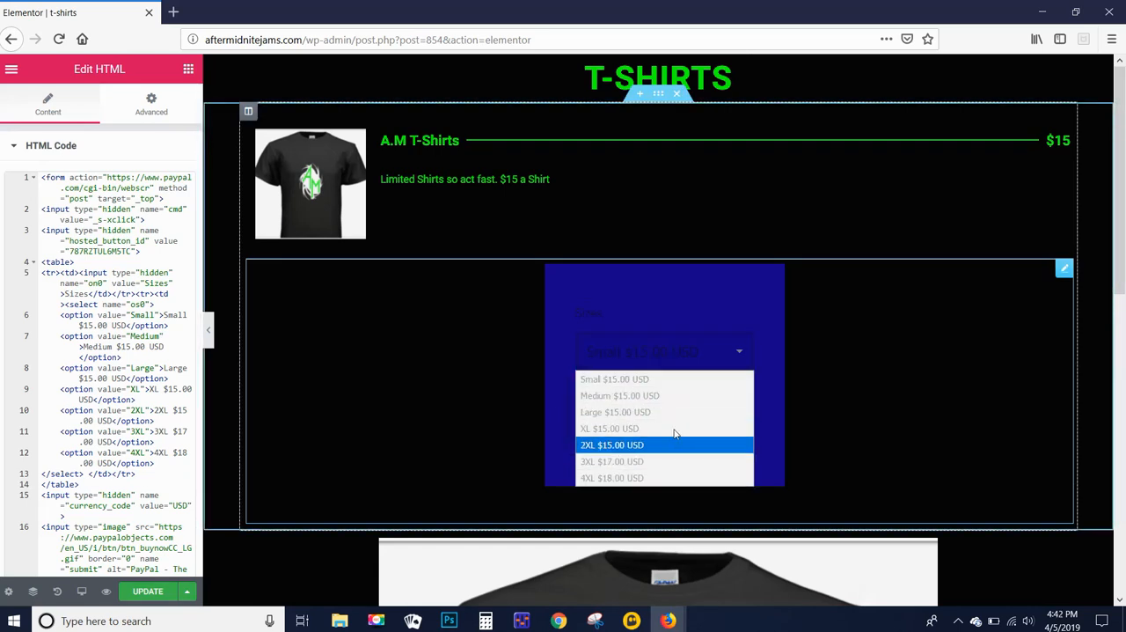
mouse_move(634, 430)
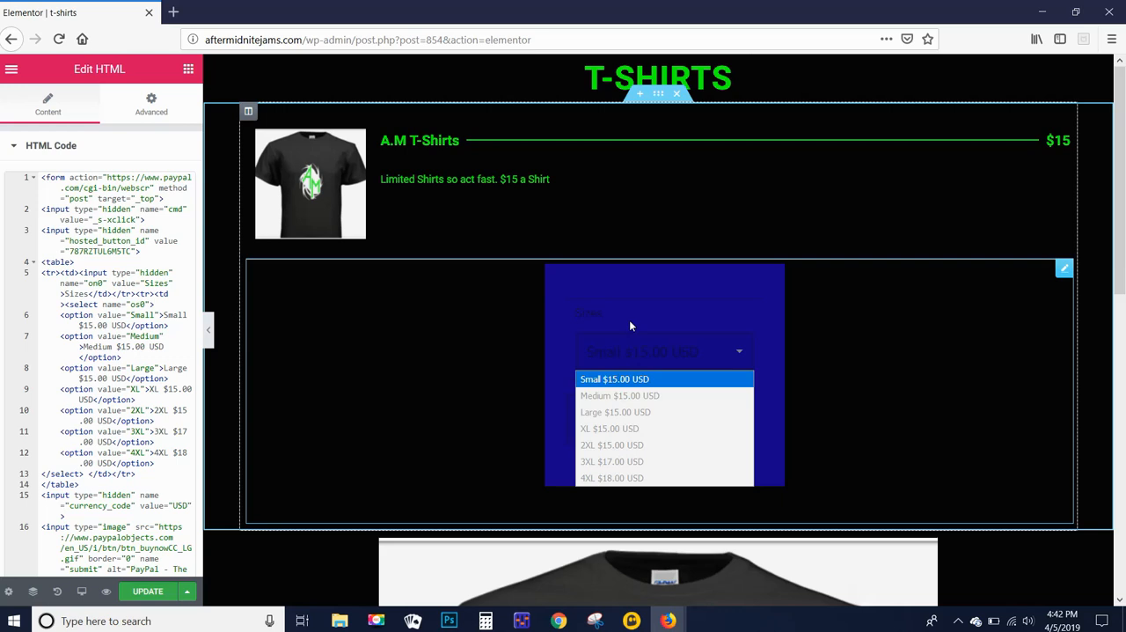
click(615, 379)
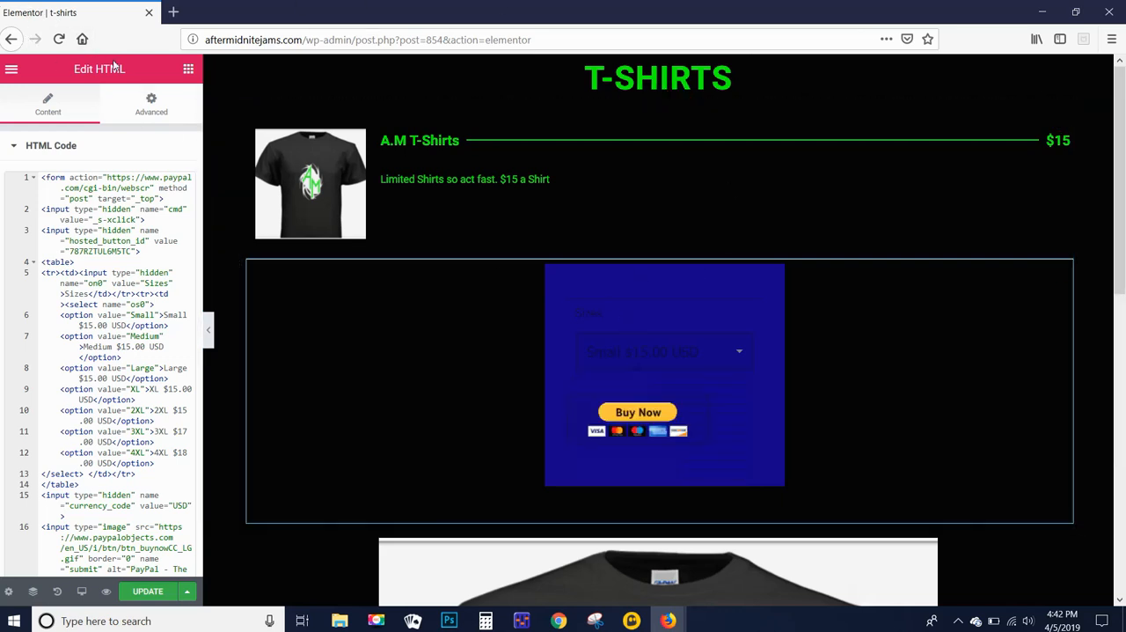
Step: In the block's Advanced Background settings, try green, orange and light blue backgrounds
click(151, 102)
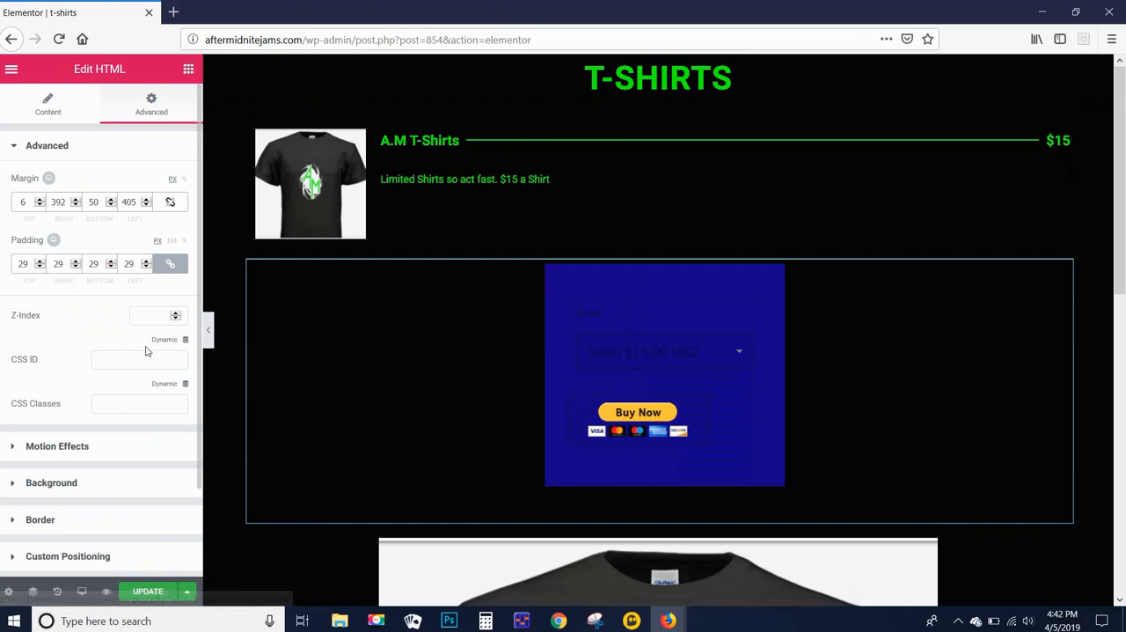
mouse_move(46, 482)
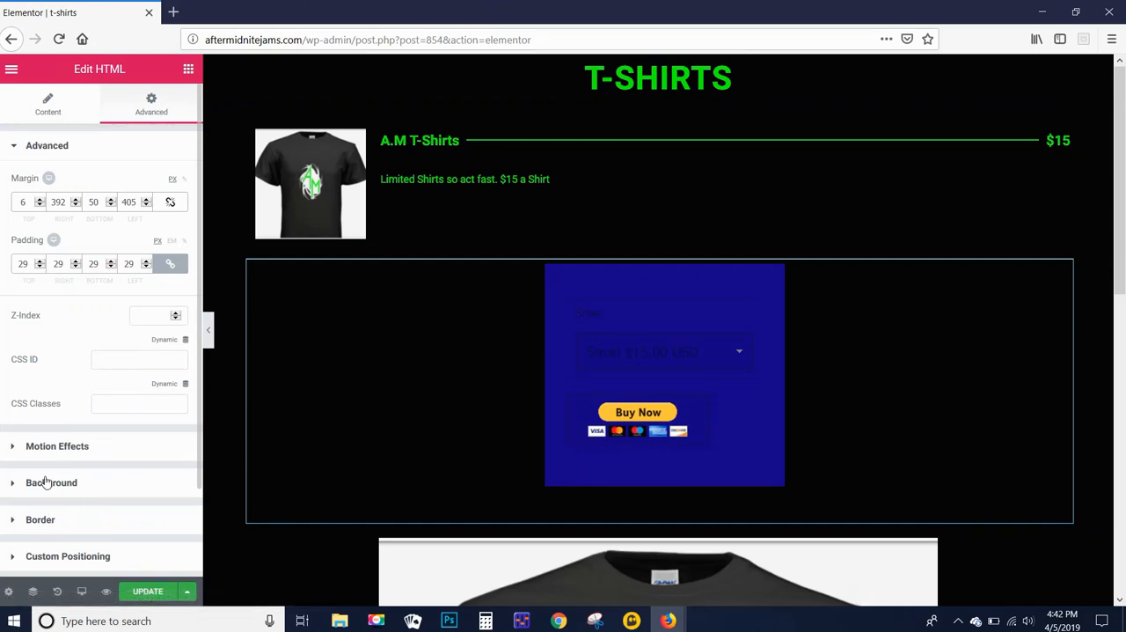
click(51, 483)
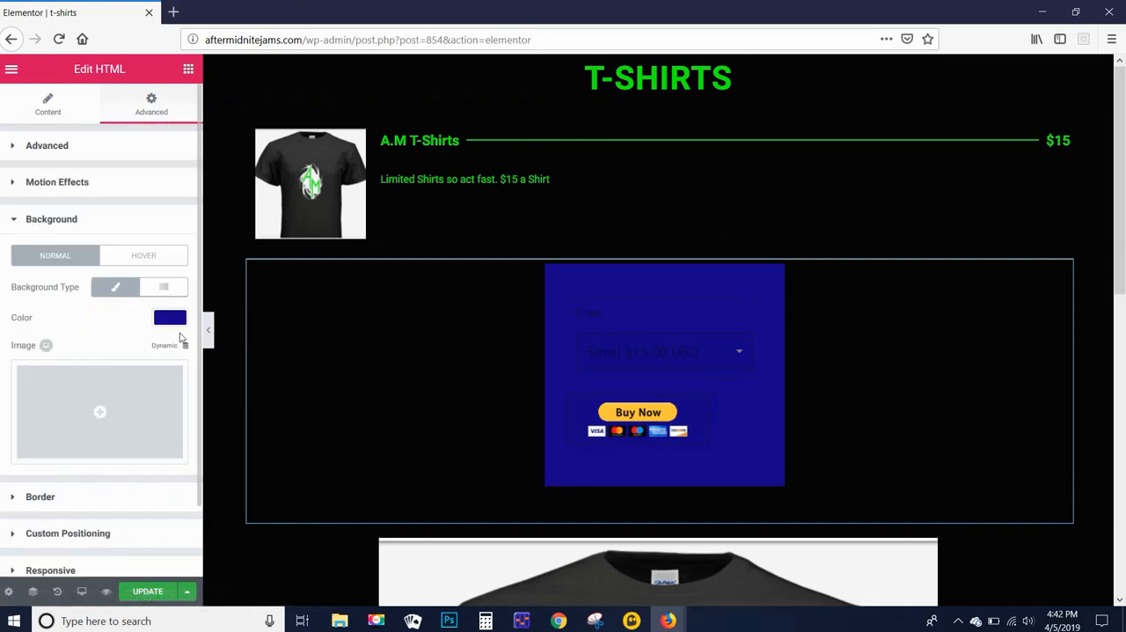
click(169, 317)
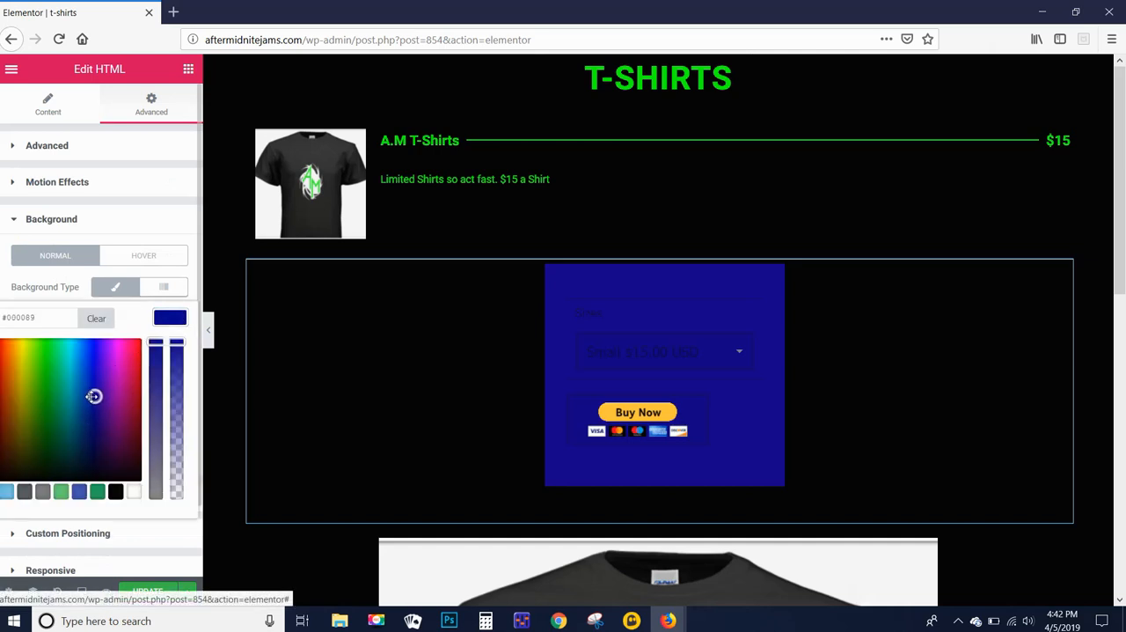
click(32, 368)
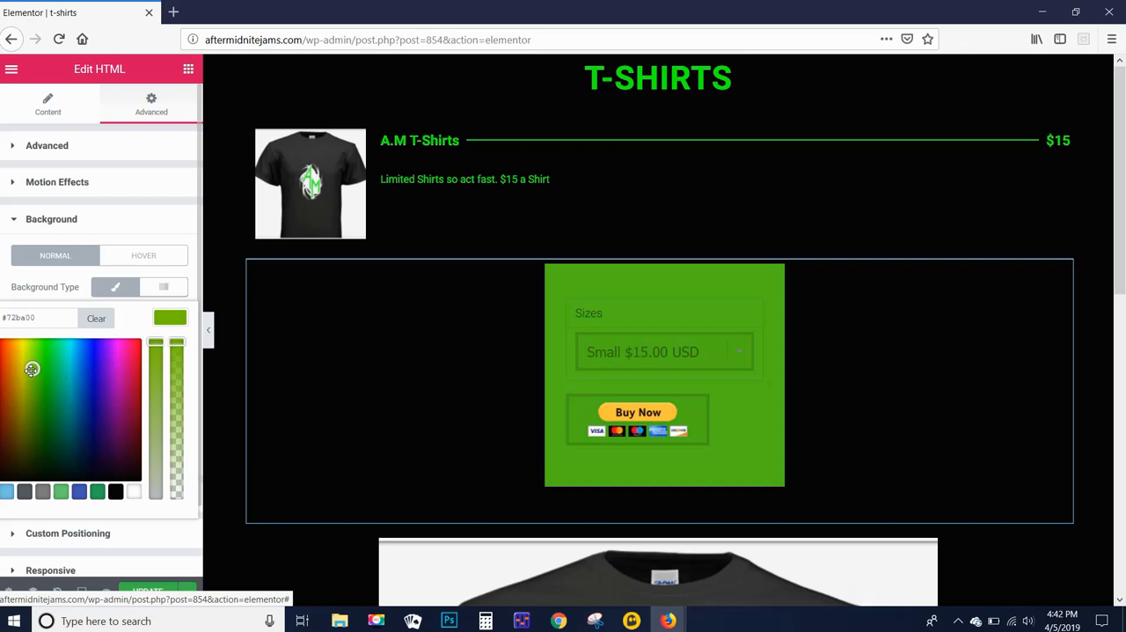
click(5, 382)
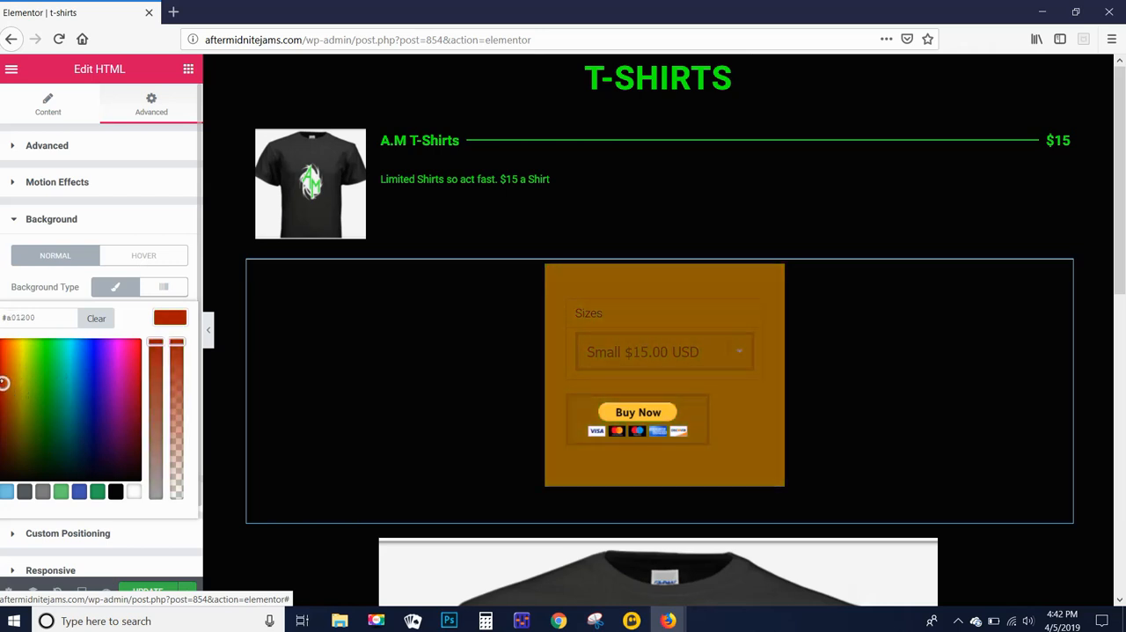
click(70, 396)
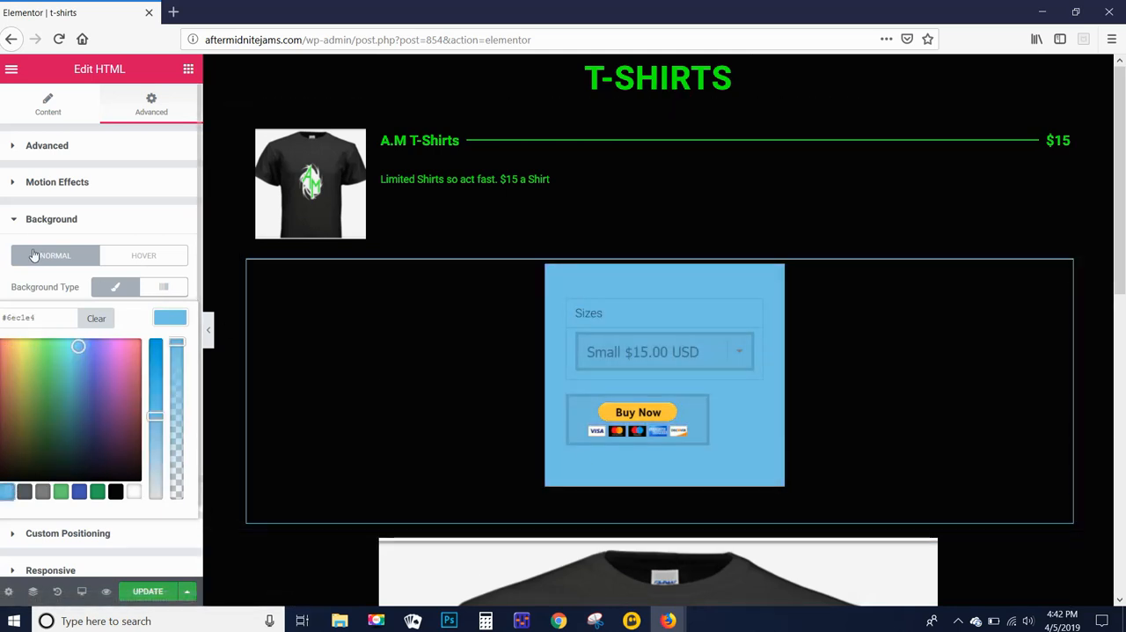
Step: Try black and grey backgrounds, then leave the Buy Now box white
click(115, 491)
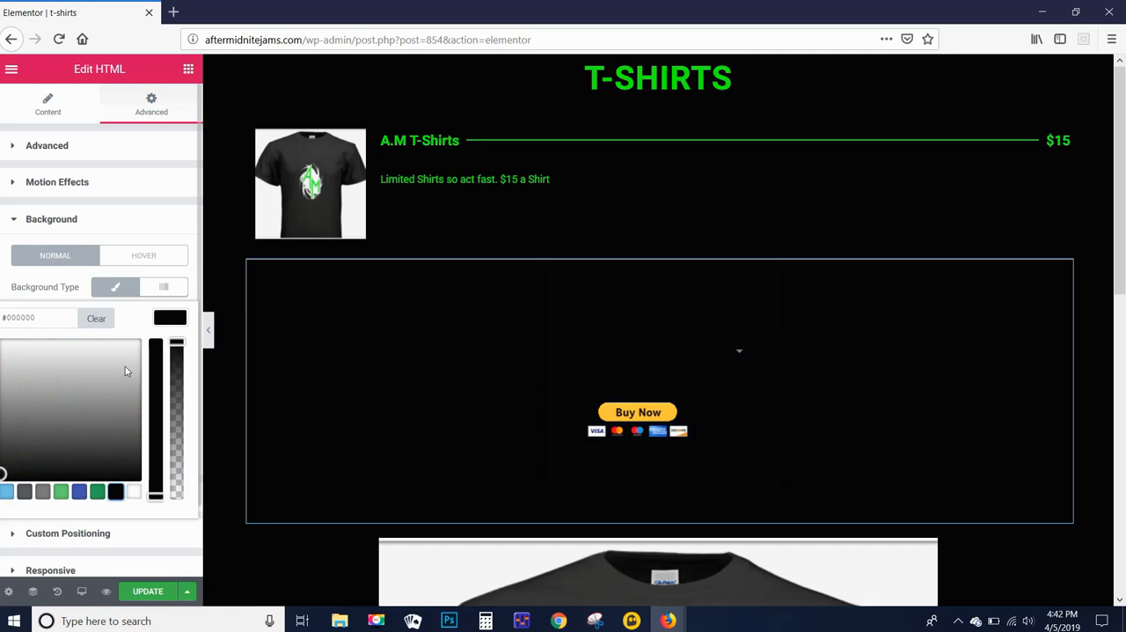
click(35, 317)
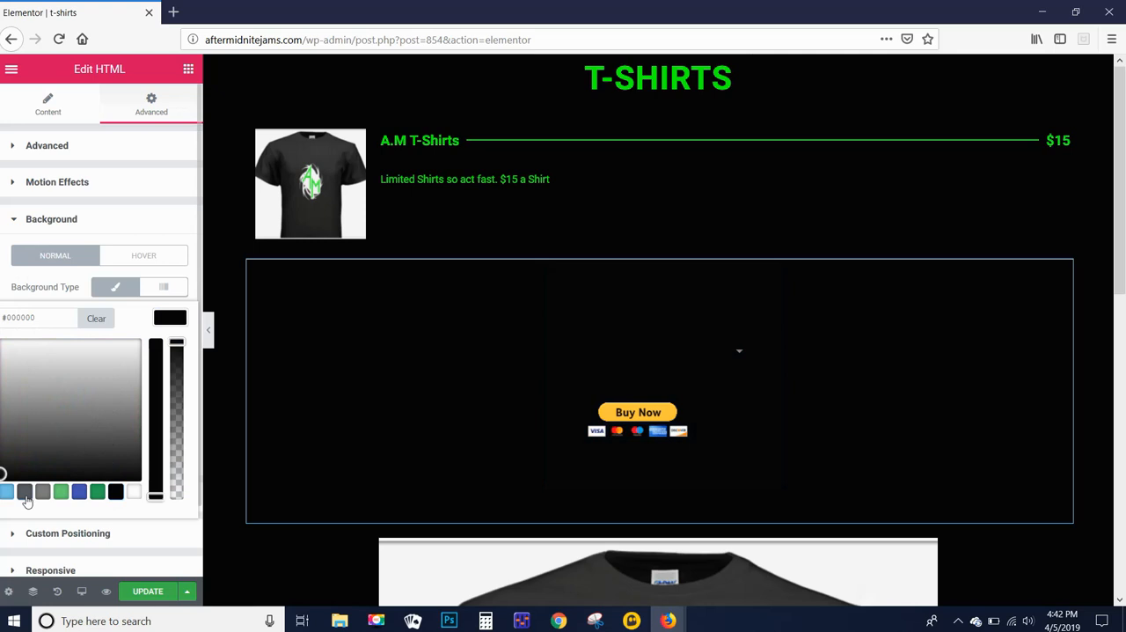
click(84, 419)
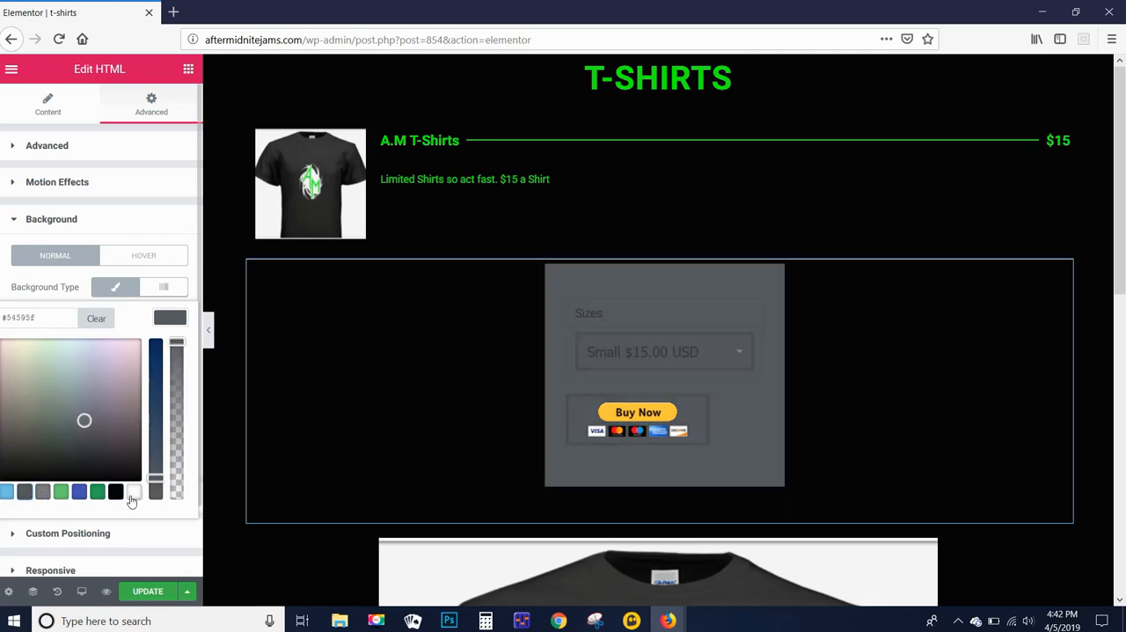
click(133, 491)
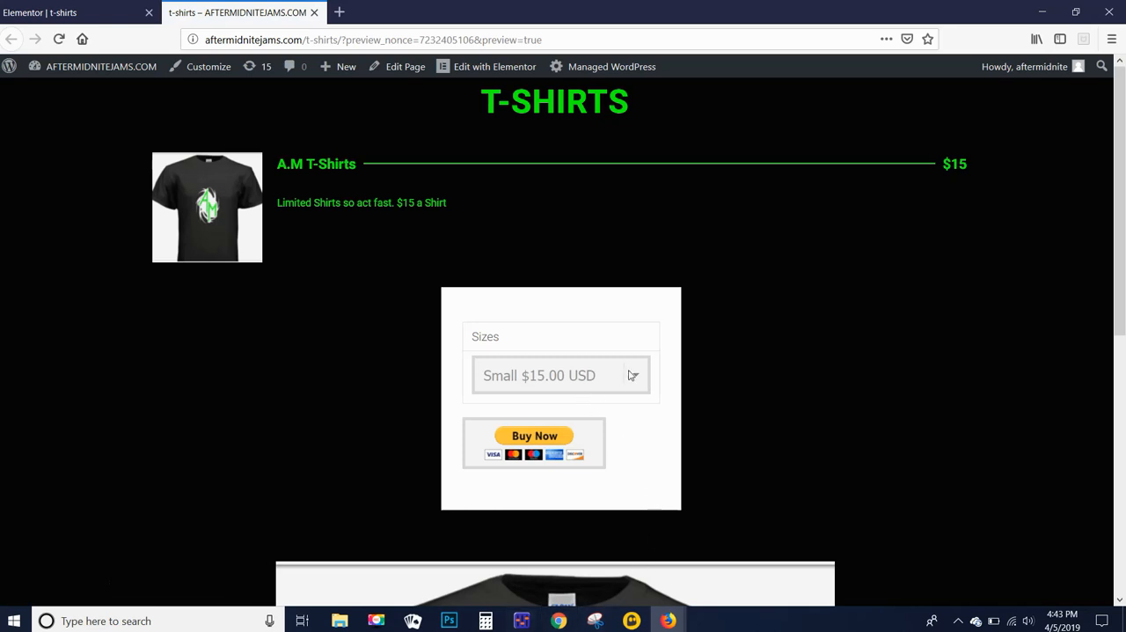
Step: Choose Large, test Buy Now through to the PayPal payment page, then return to the editor
click(562, 375)
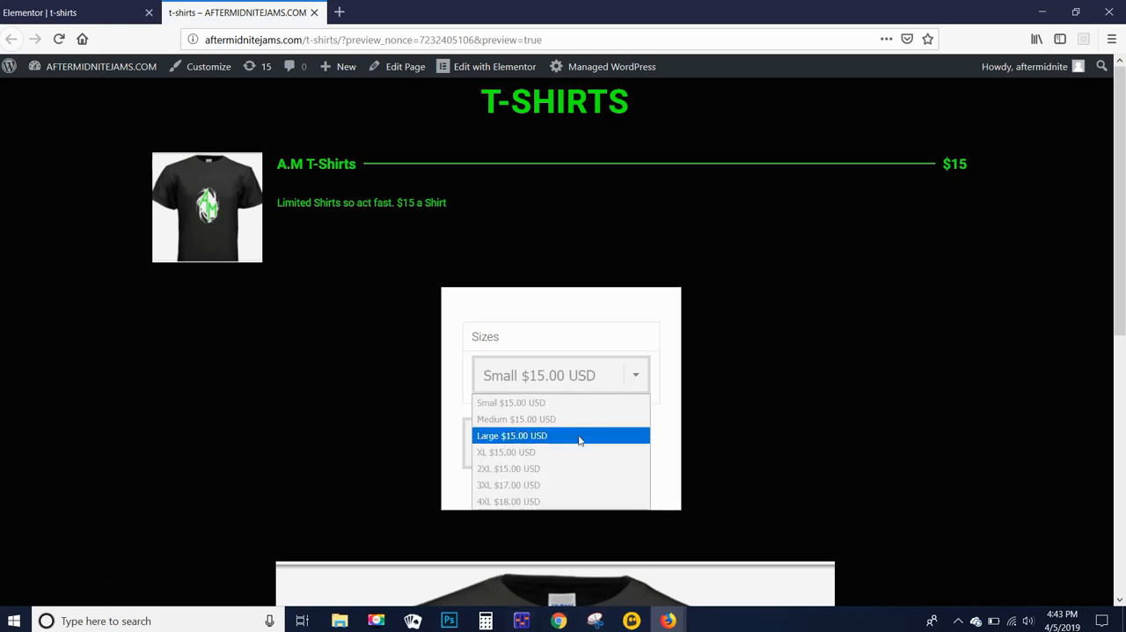
click(512, 437)
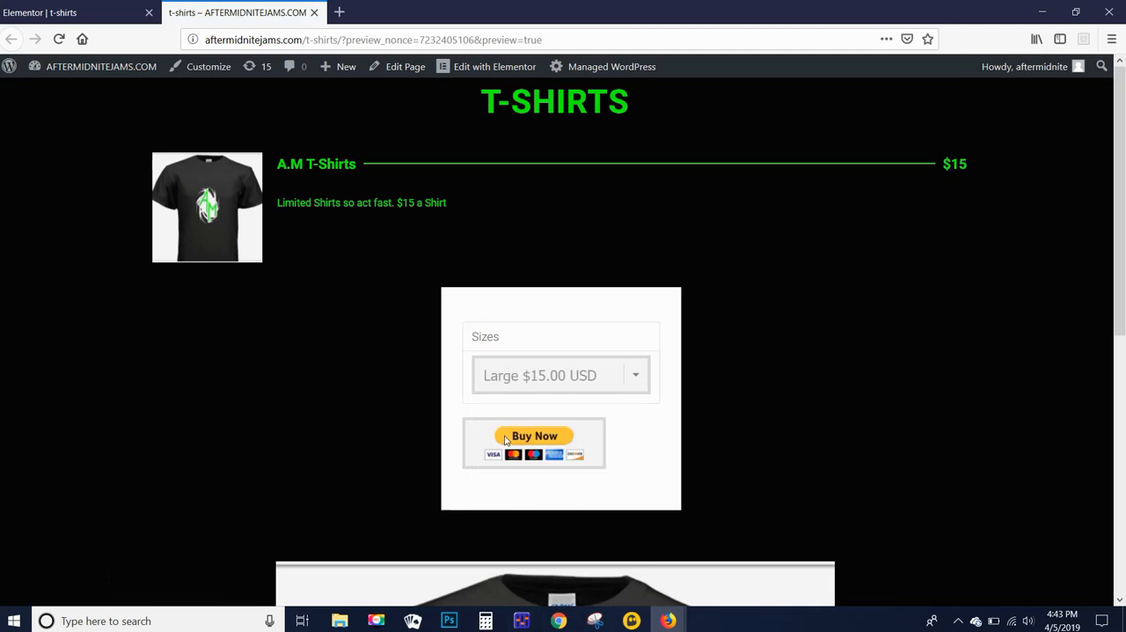
click(535, 436)
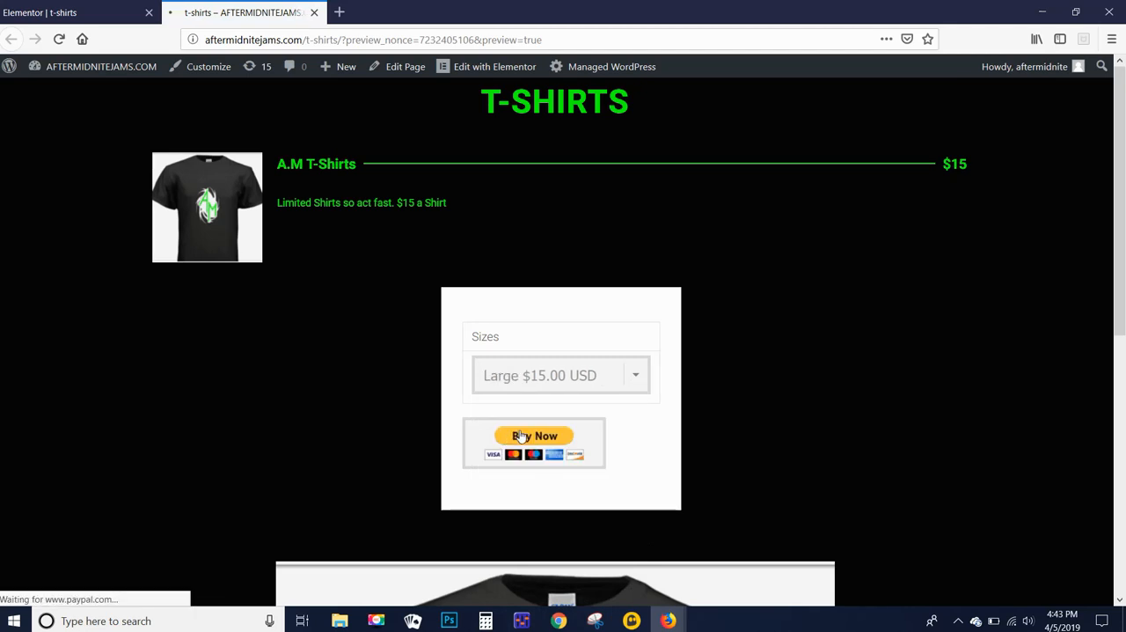
click(535, 436)
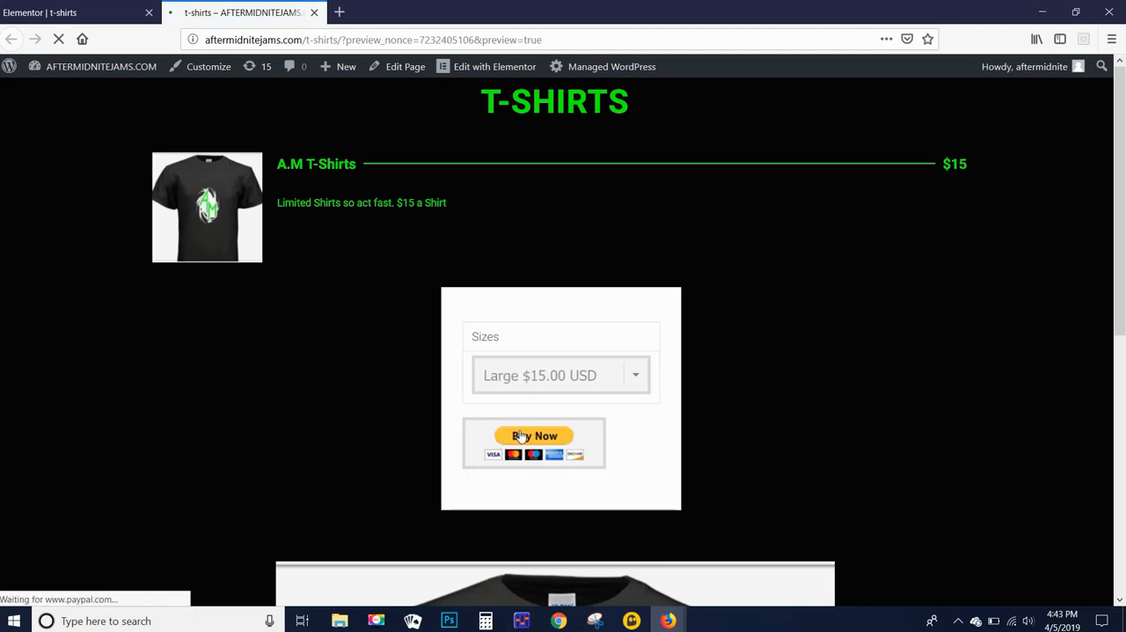
click(535, 436)
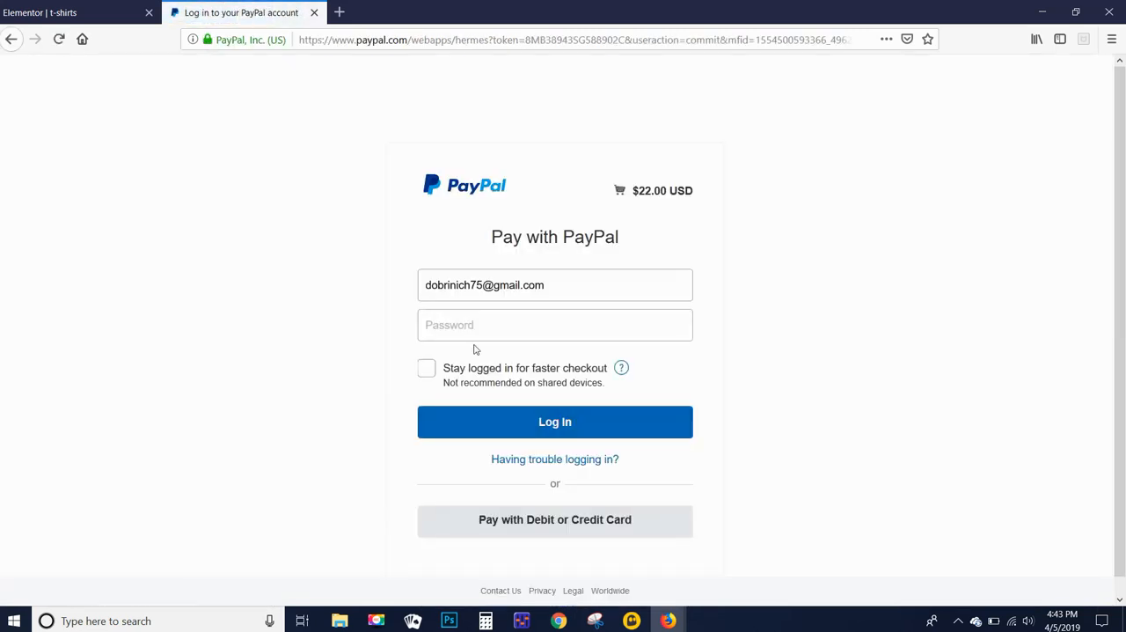
mouse_move(716, 210)
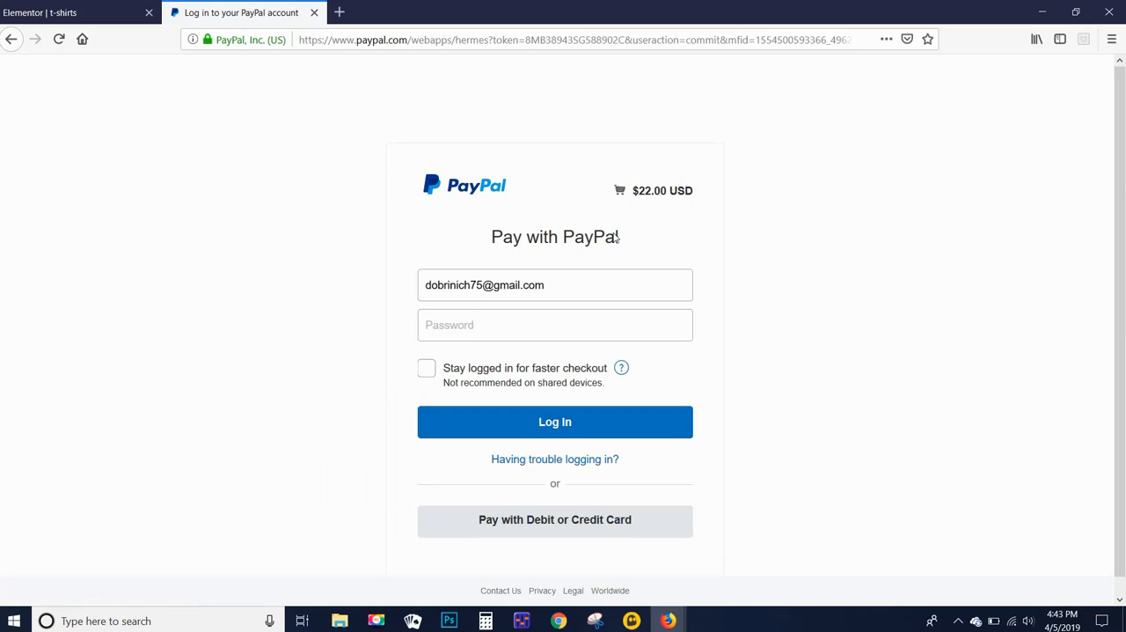
click(44, 12)
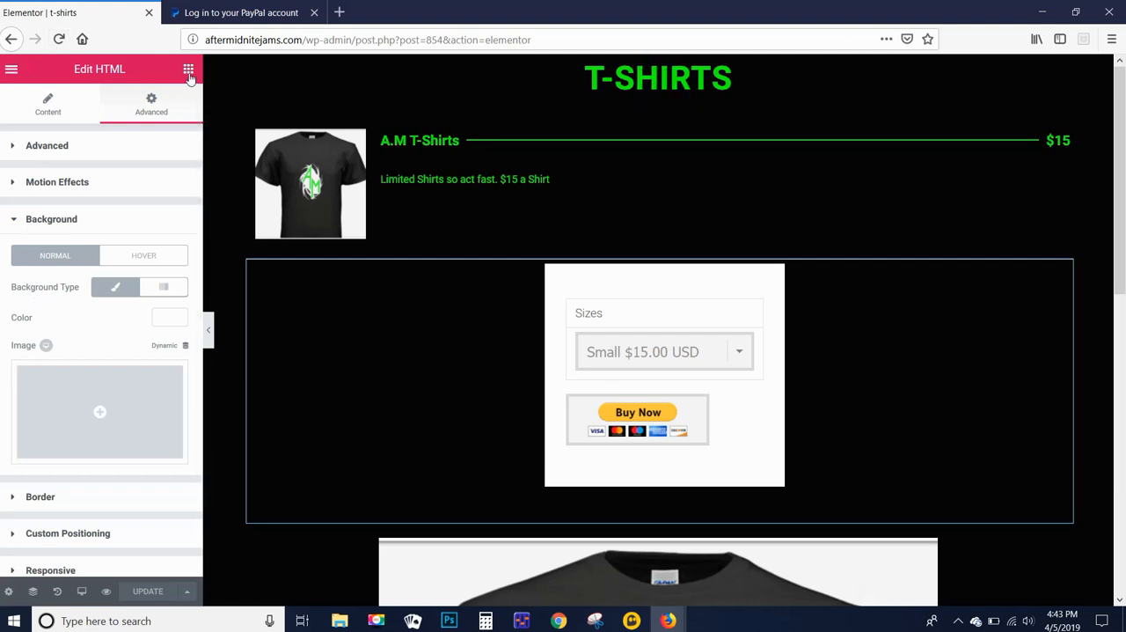
Step: Add a Heading widget below the Buy Now box reading Shipping Cost is $7.00
click(187, 69)
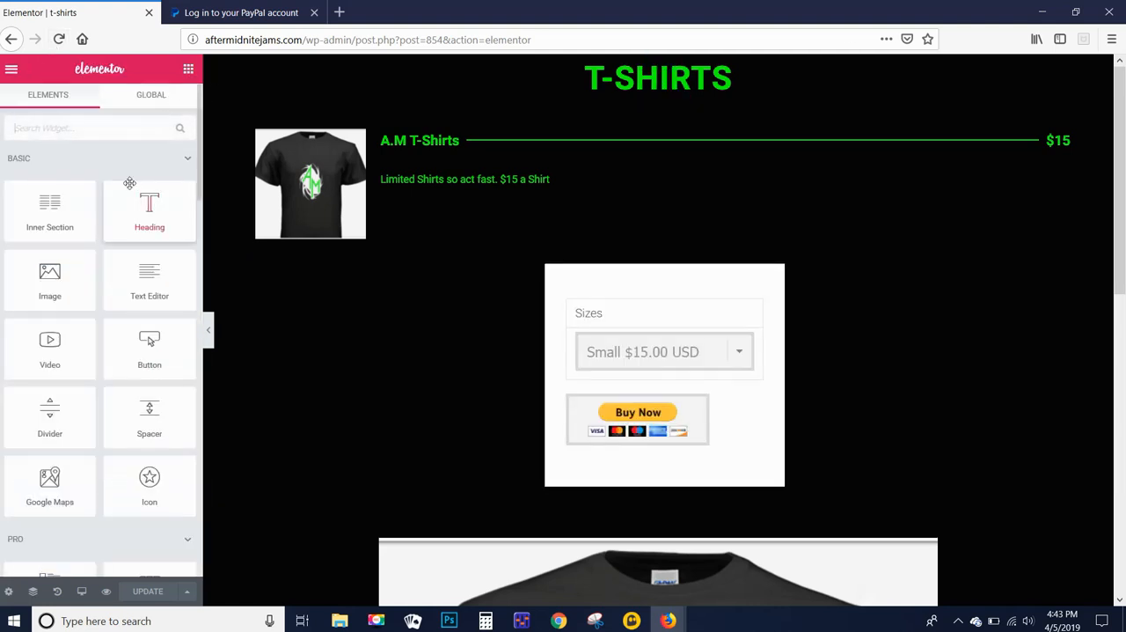
drag(150, 207, 539, 497)
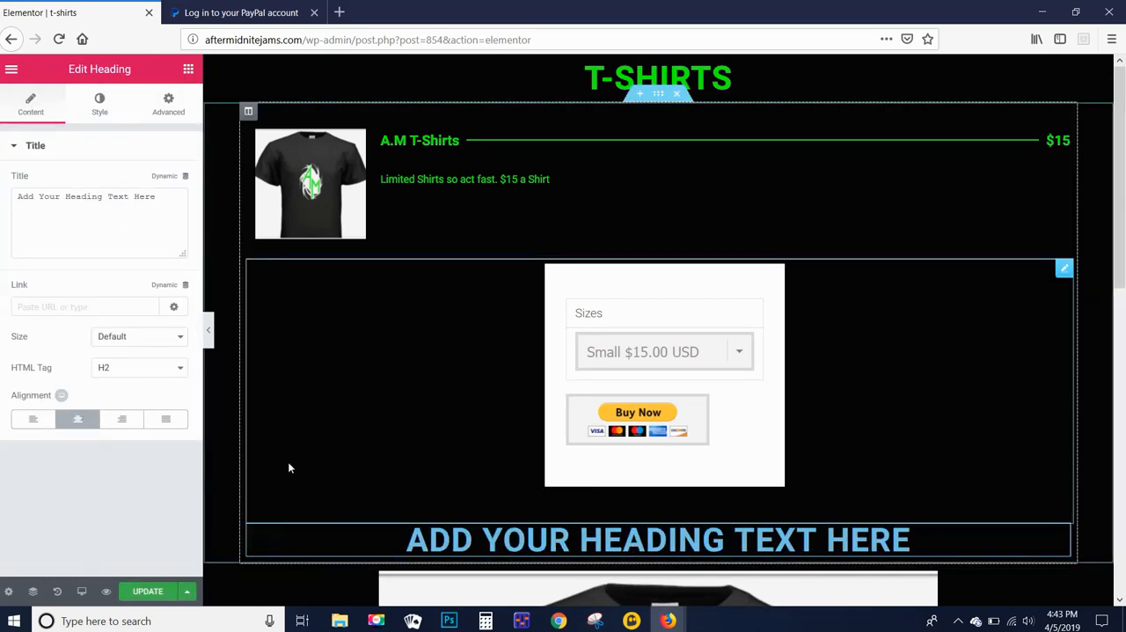
text(Shipping Cost is $7)
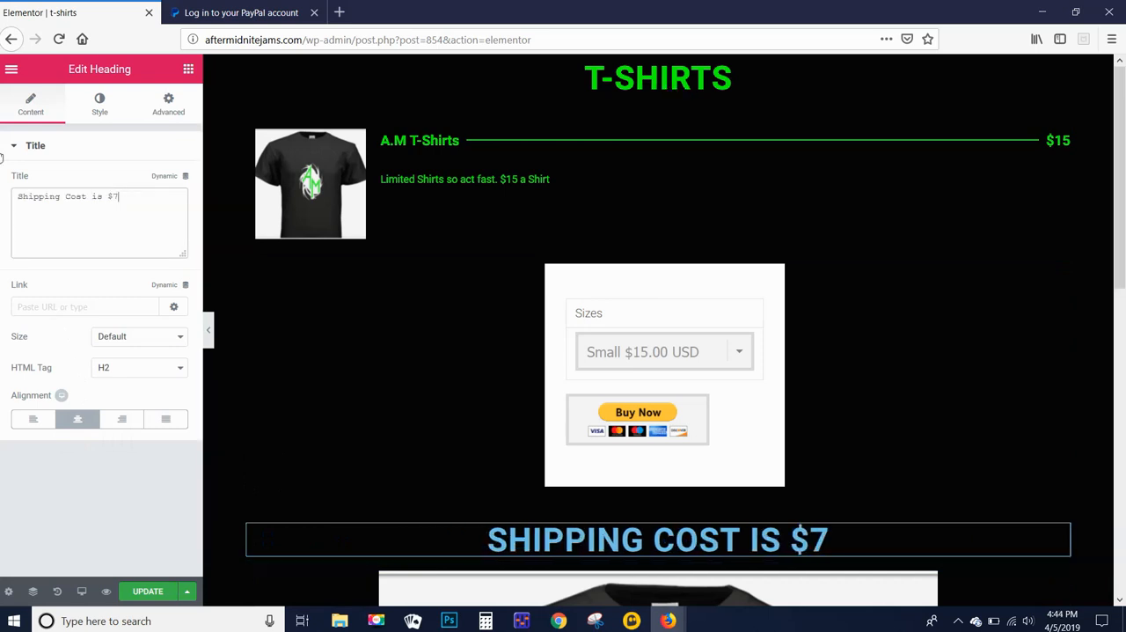
text(.)
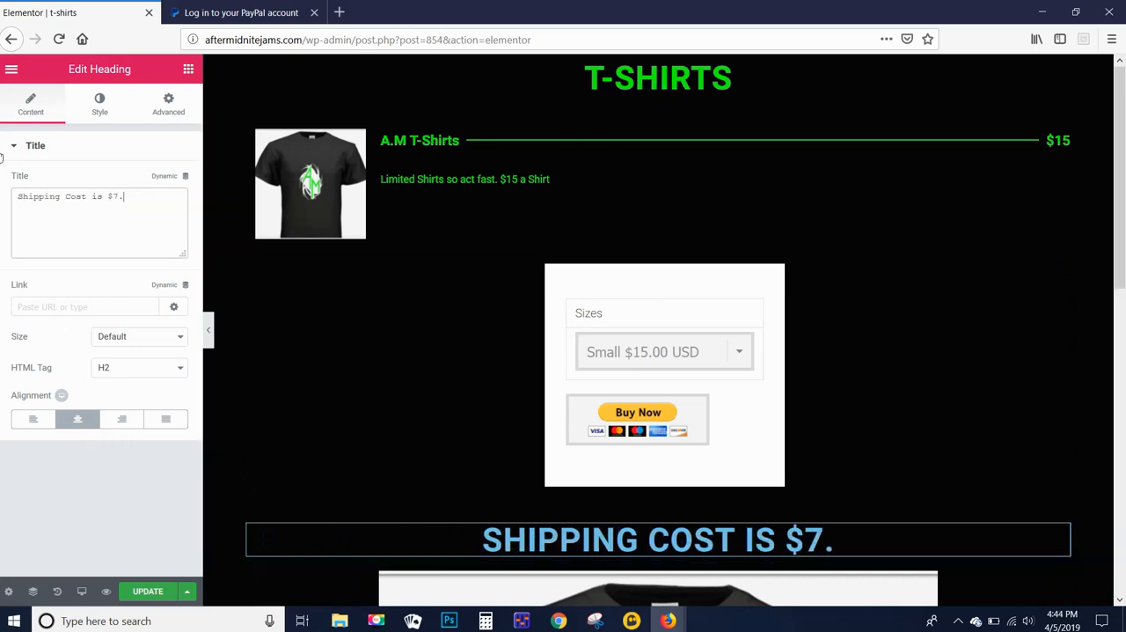
text(00)
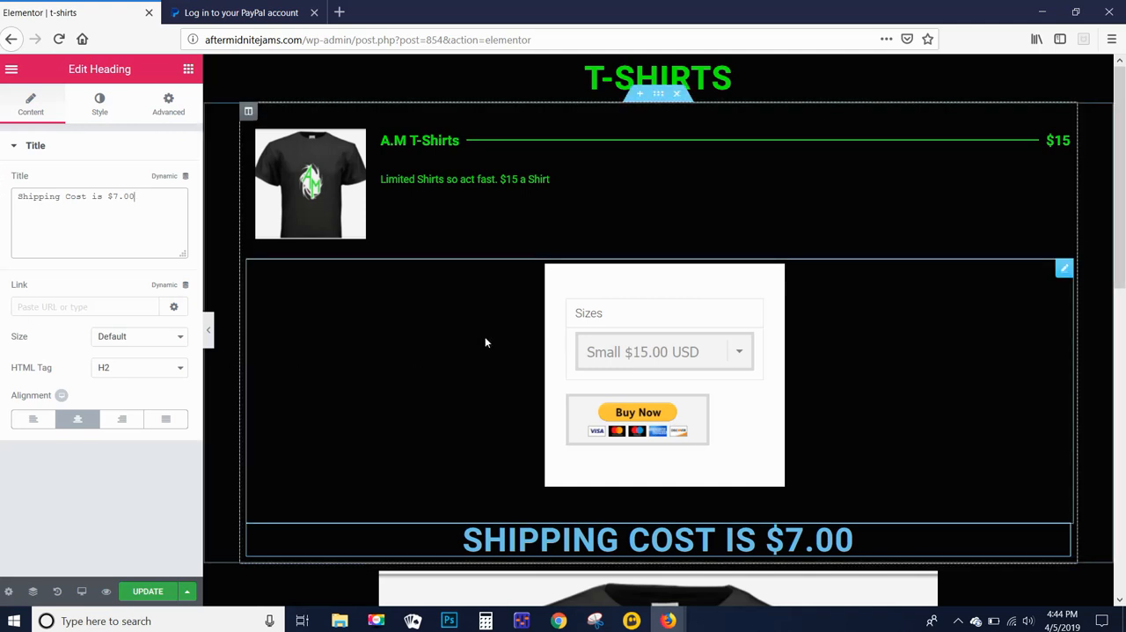
mouse_move(511, 519)
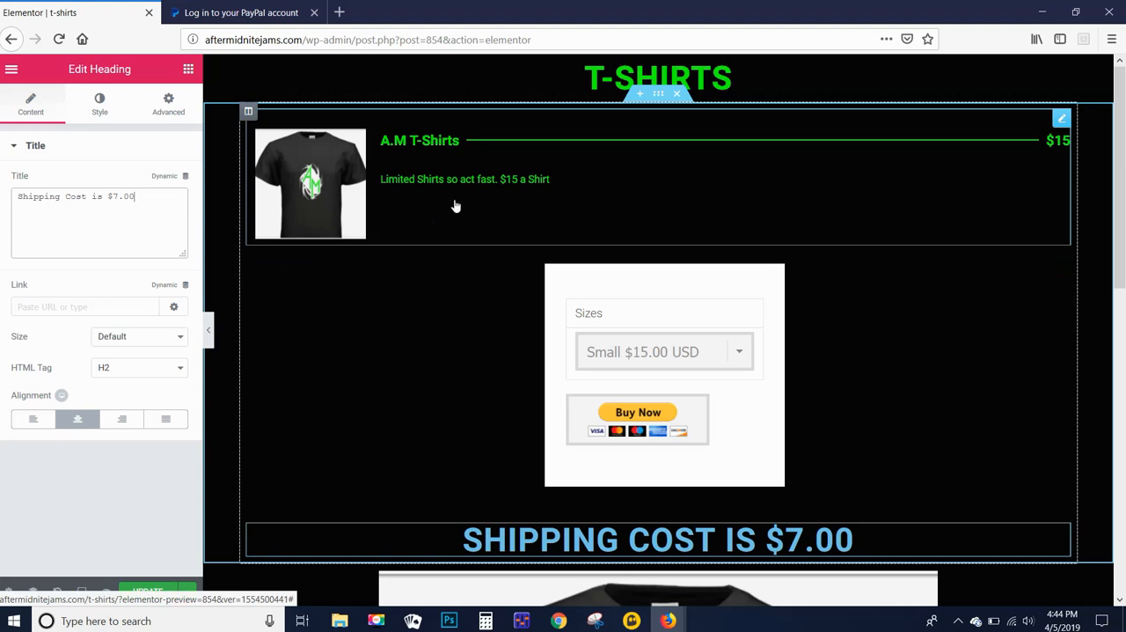
mouse_move(456, 219)
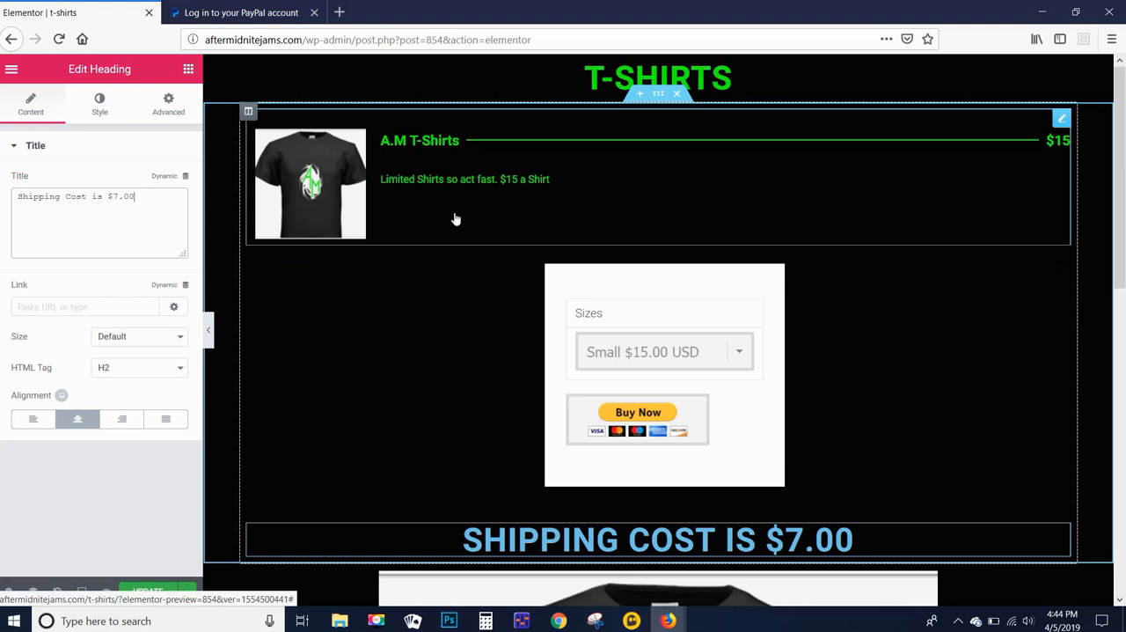
mouse_move(496, 222)
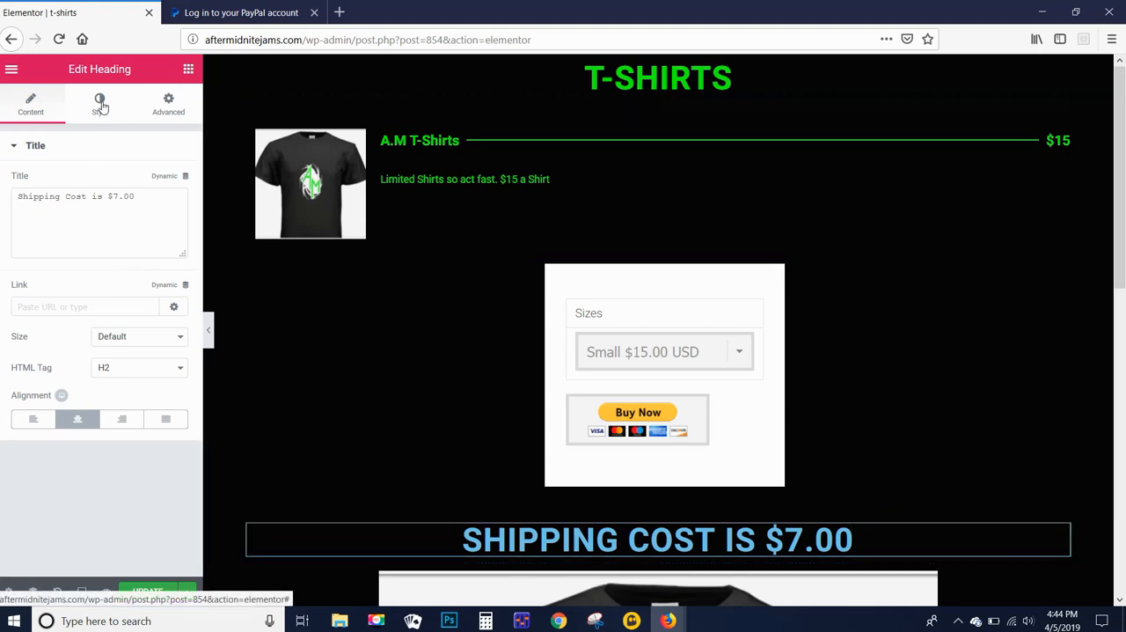
Step: Set the shipping-cost heading's text colour to the green swatch
click(99, 102)
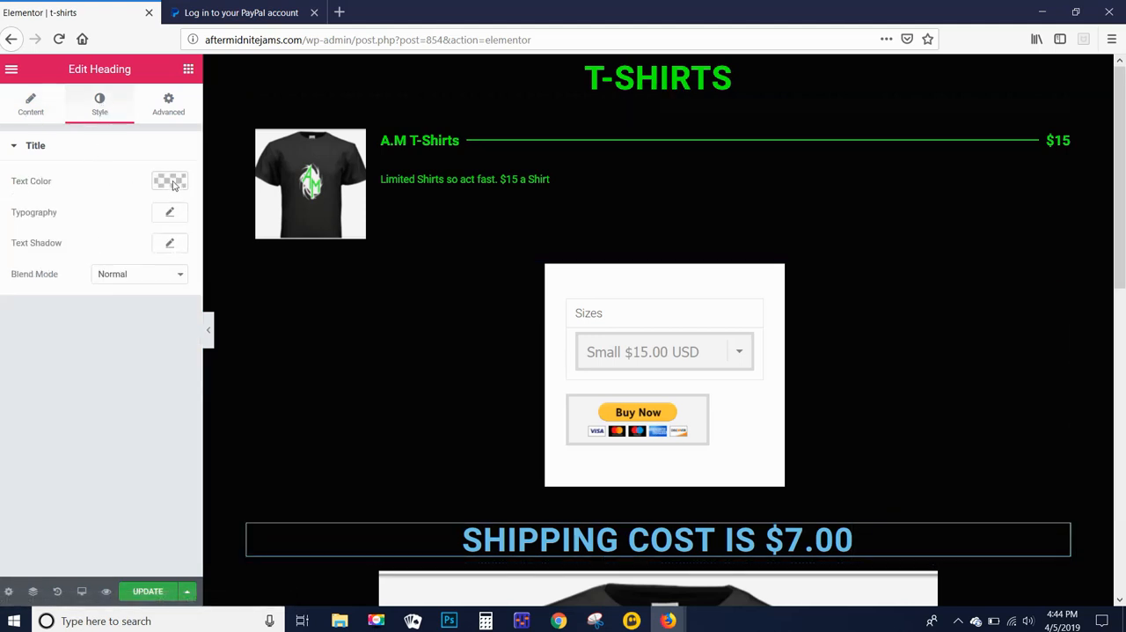
click(169, 179)
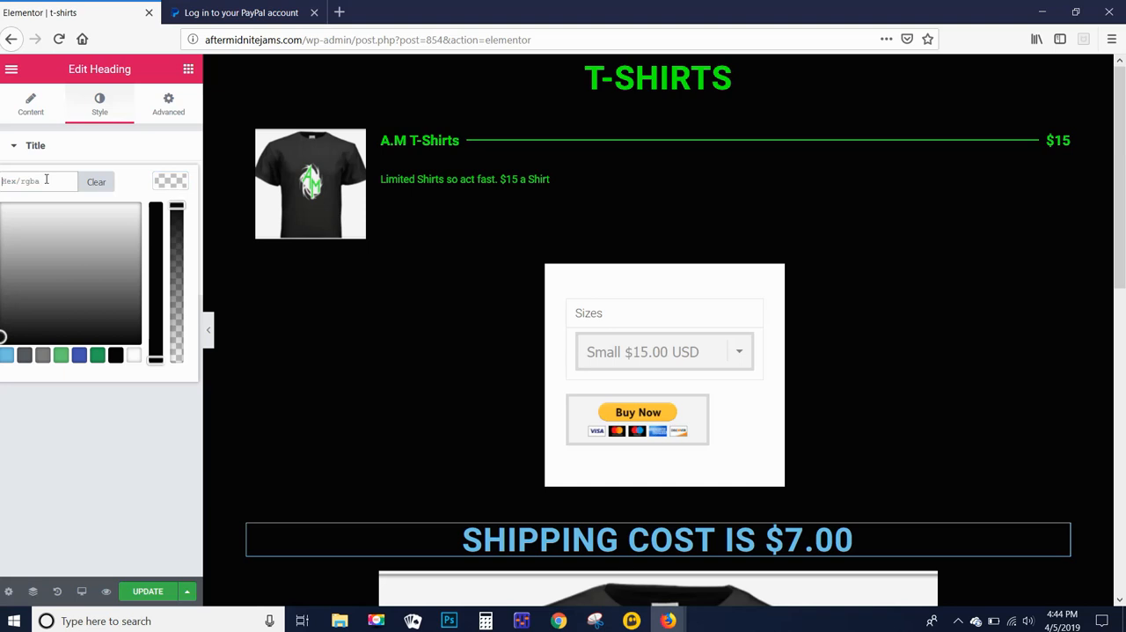
click(49, 194)
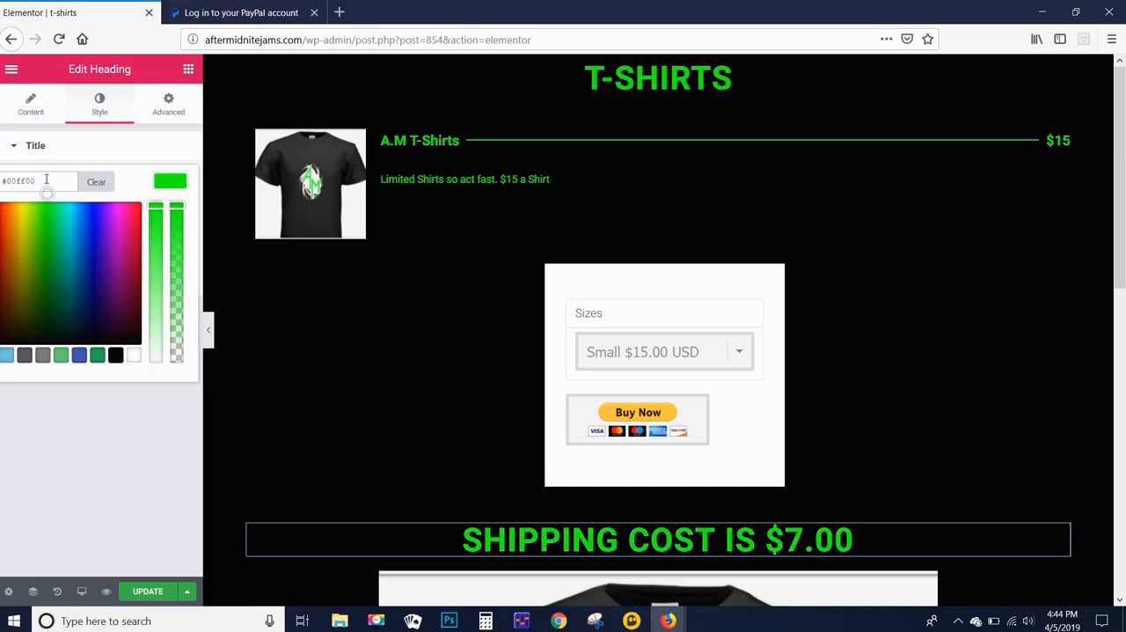